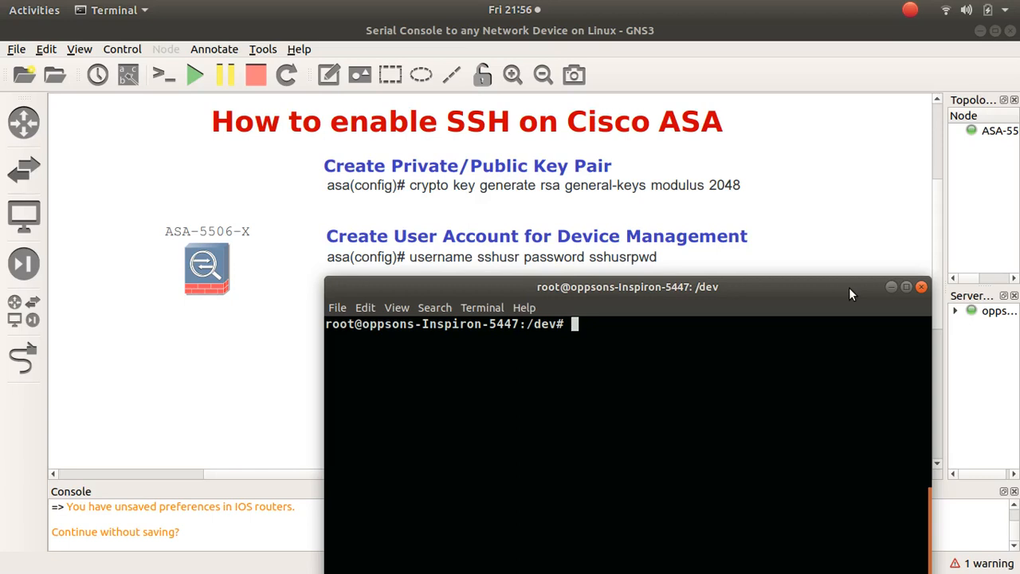
# Run ifconfig to list host adapters, showing enp1s0 at 10.98.10.10 and wlp2s0 at 192.168.1.32.
pyautogui.write('p')
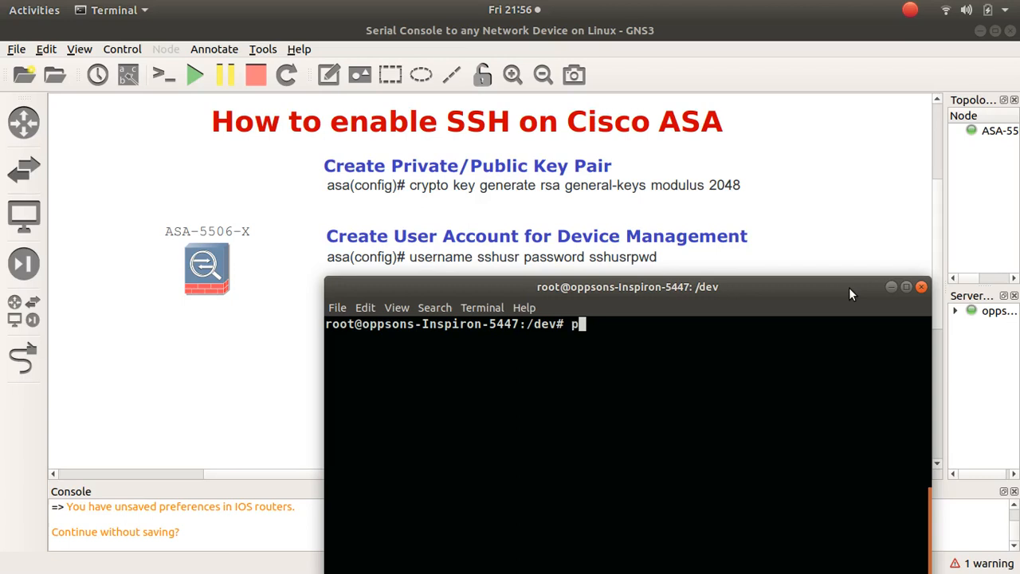
pyautogui.write('utty')
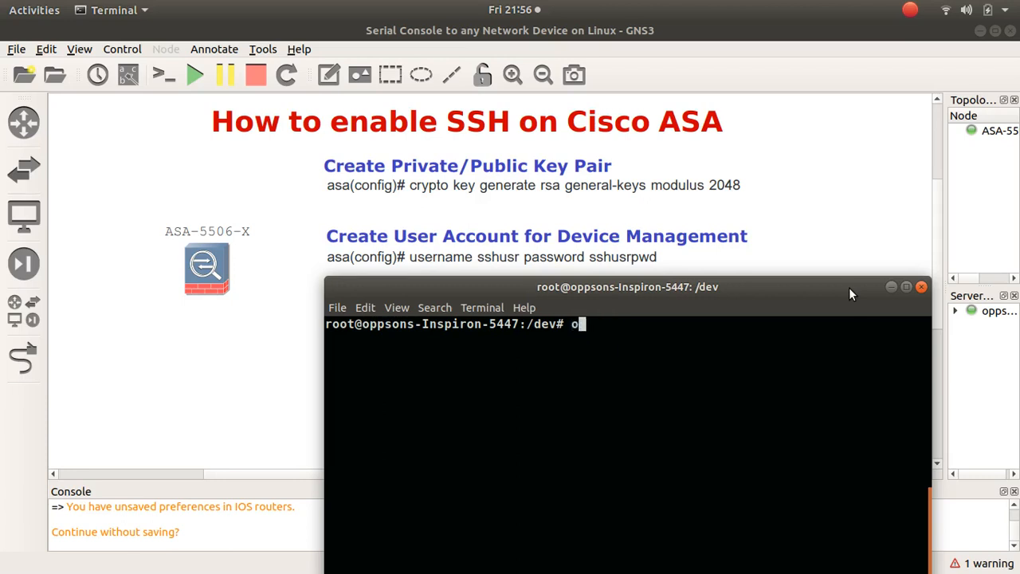
pyautogui.write('ifcon')
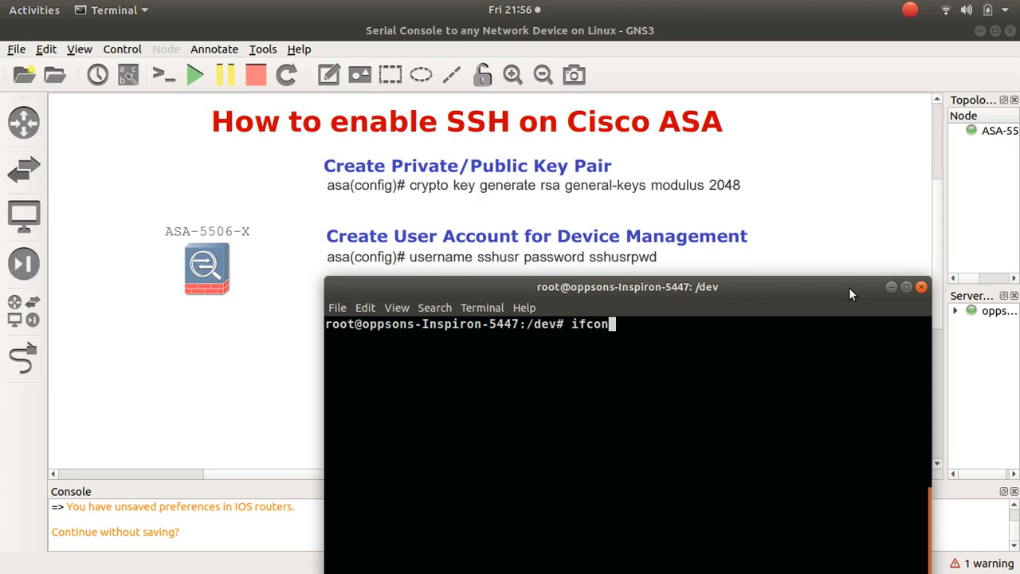
pyautogui.press('Return')
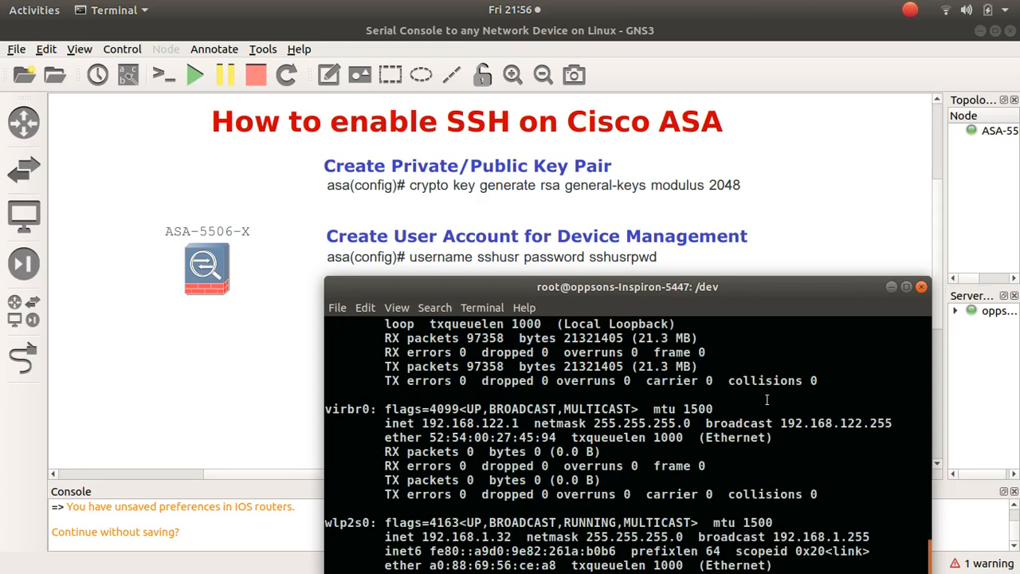
pyautogui.scroll(-3)
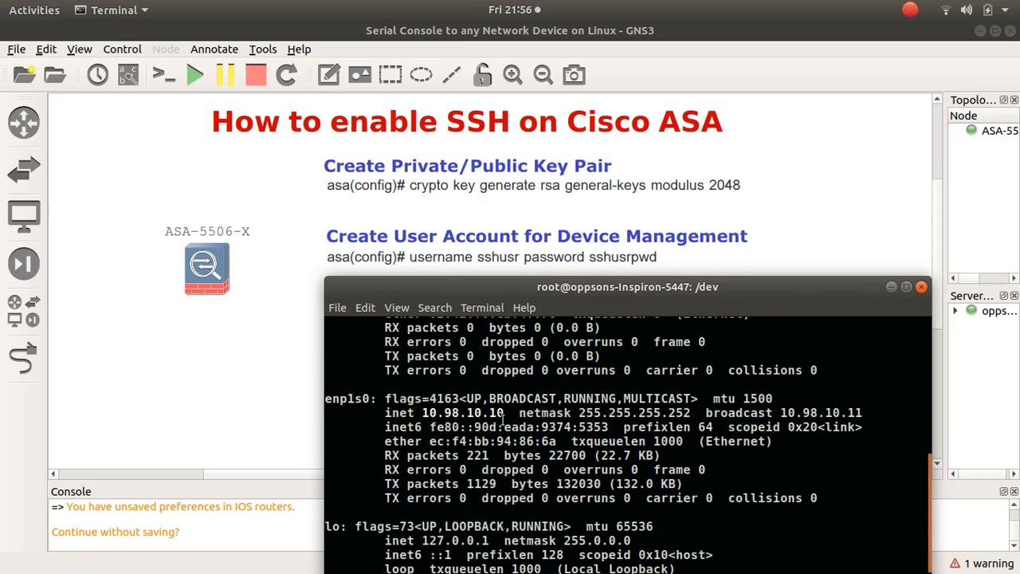
pyautogui.moveTo(590, 453)
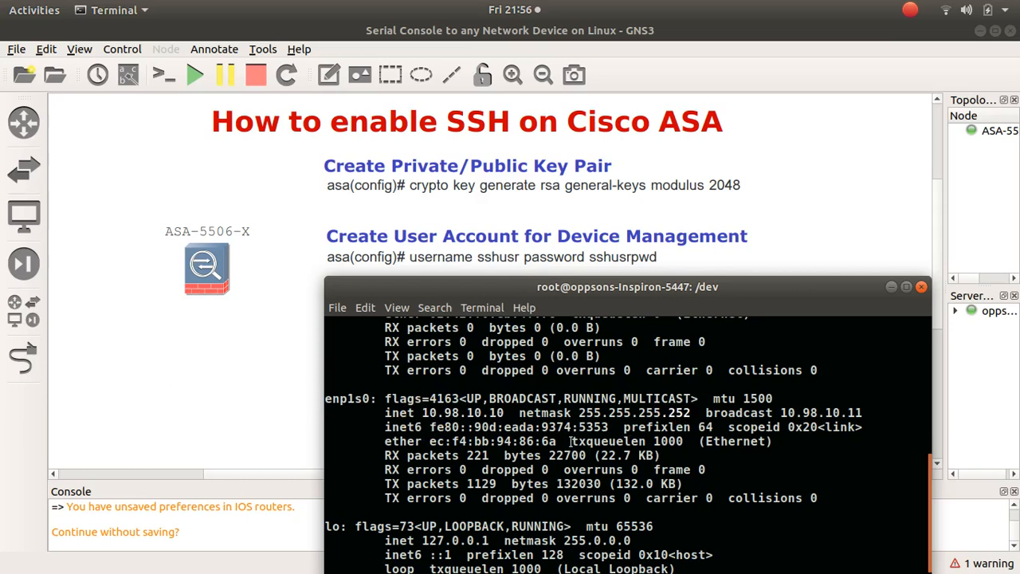
pyautogui.scroll(-3)
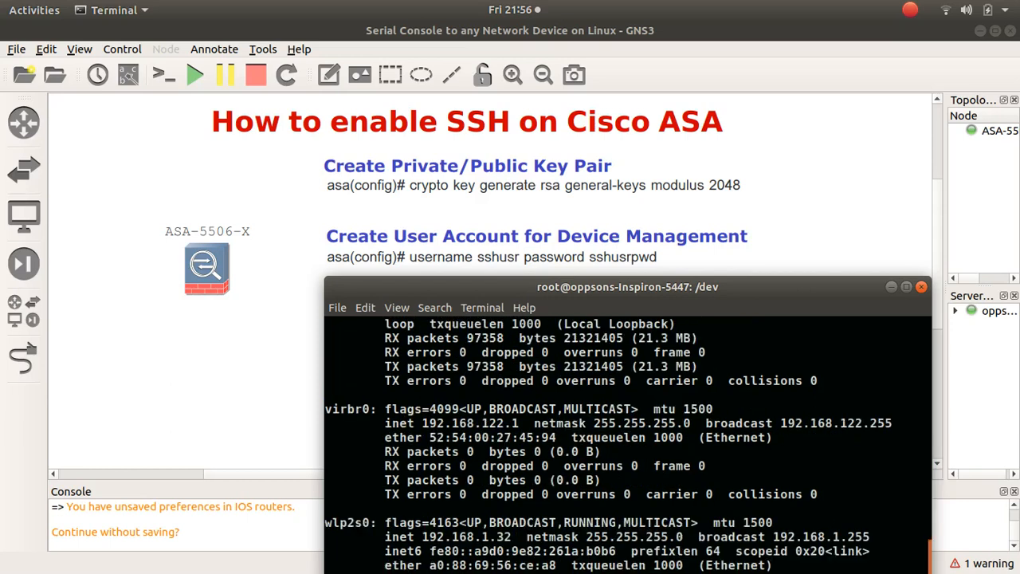
pyautogui.scroll(3)
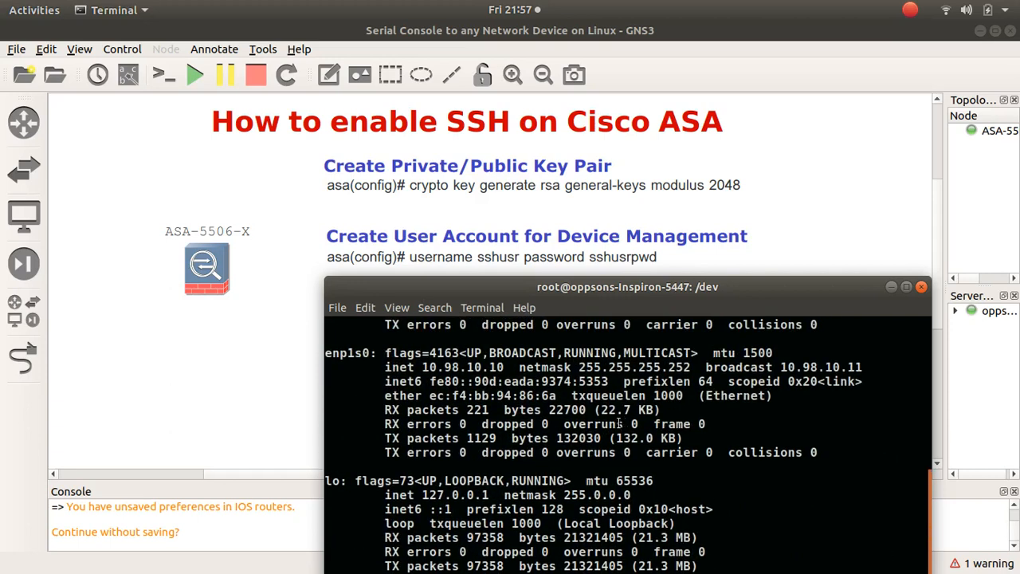
pyautogui.scroll(-3)
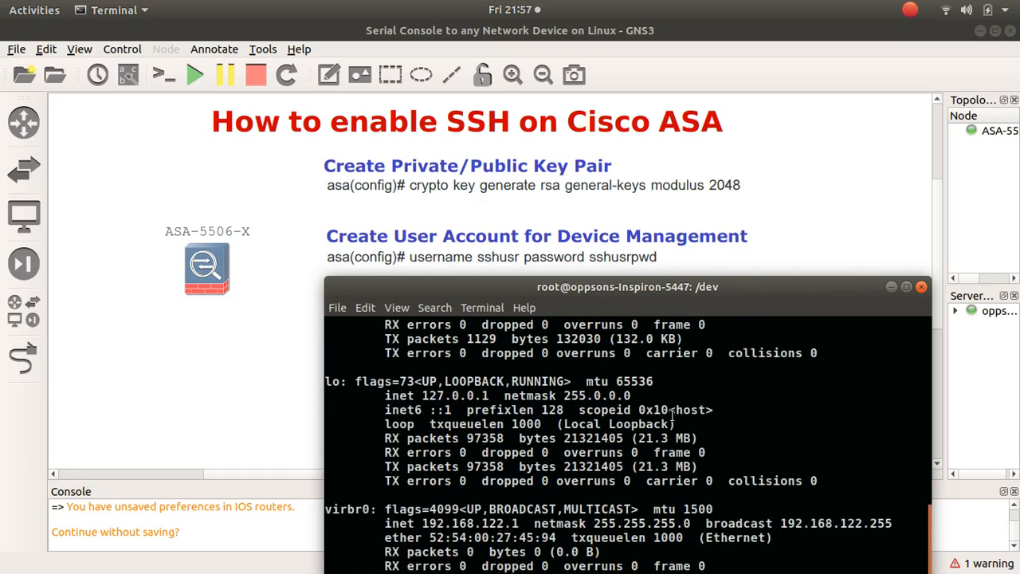
pyautogui.scroll(-3)
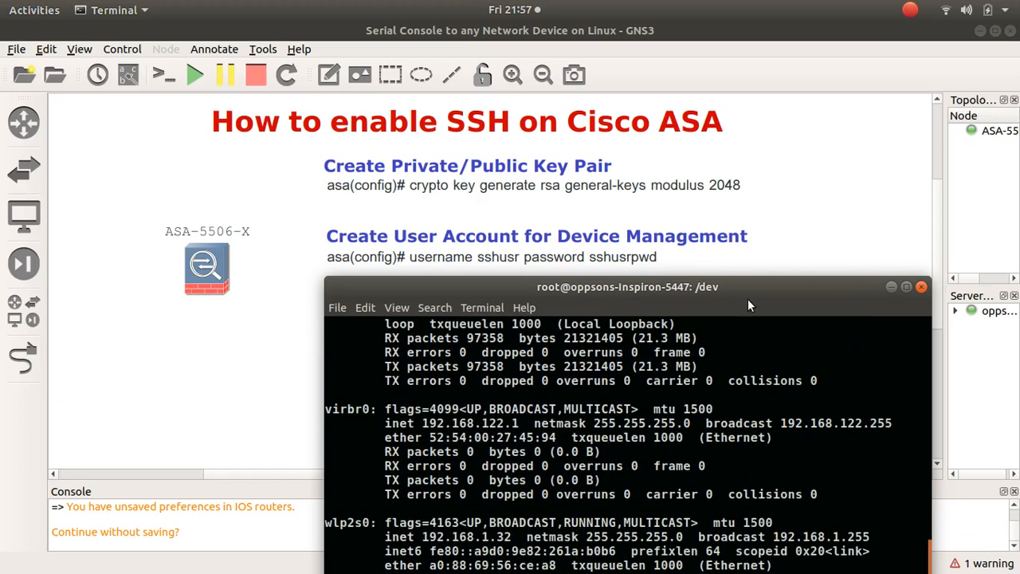
pyautogui.moveTo(757, 300)
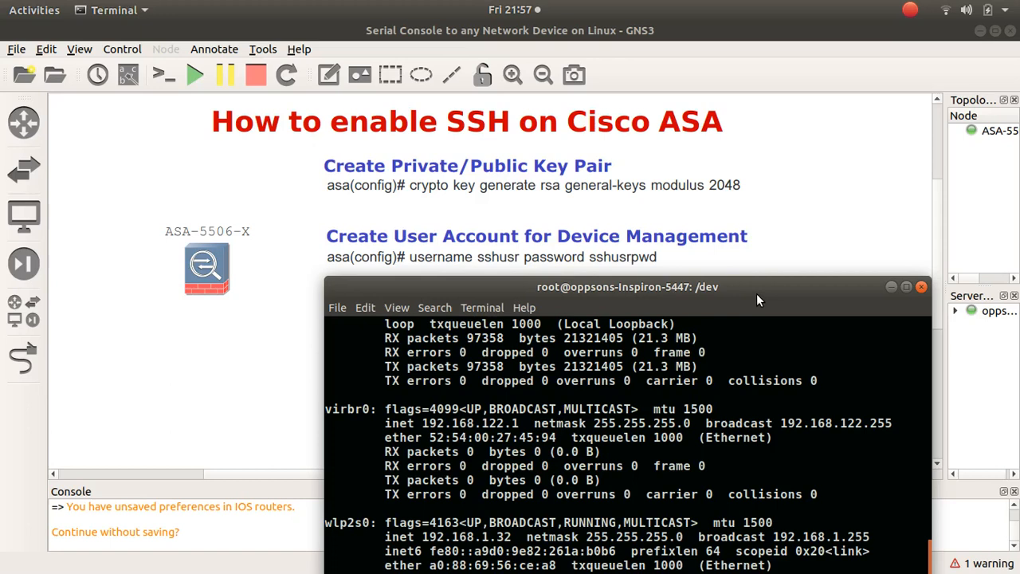
pyautogui.moveTo(627, 287); pyautogui.dragTo(610, 194)
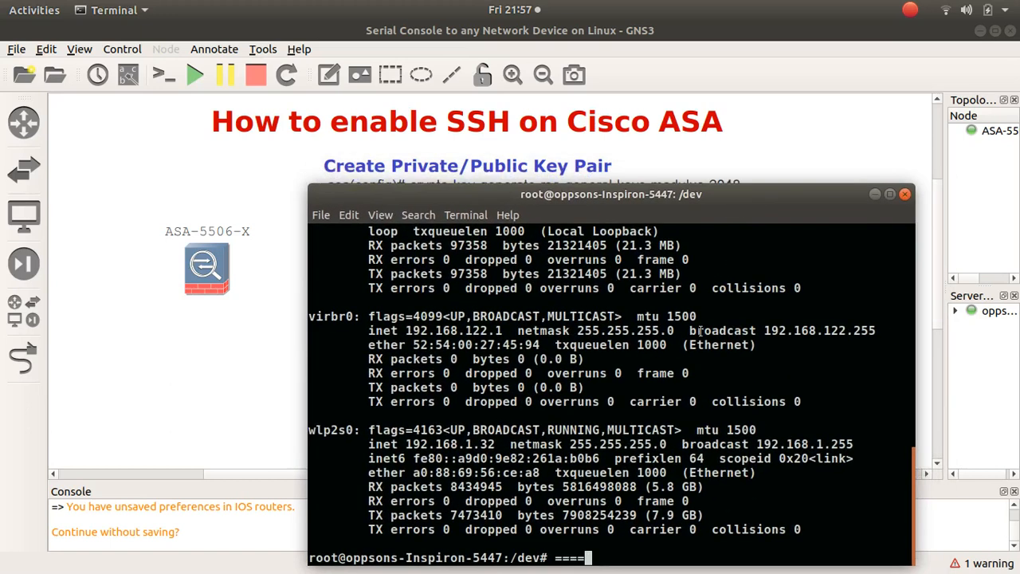
# Launch PuTTY and open a Serial session on /dev/ttyUSB0 at 9600 to reach the ciscoasa# prompt.
pyautogui.write('putty')
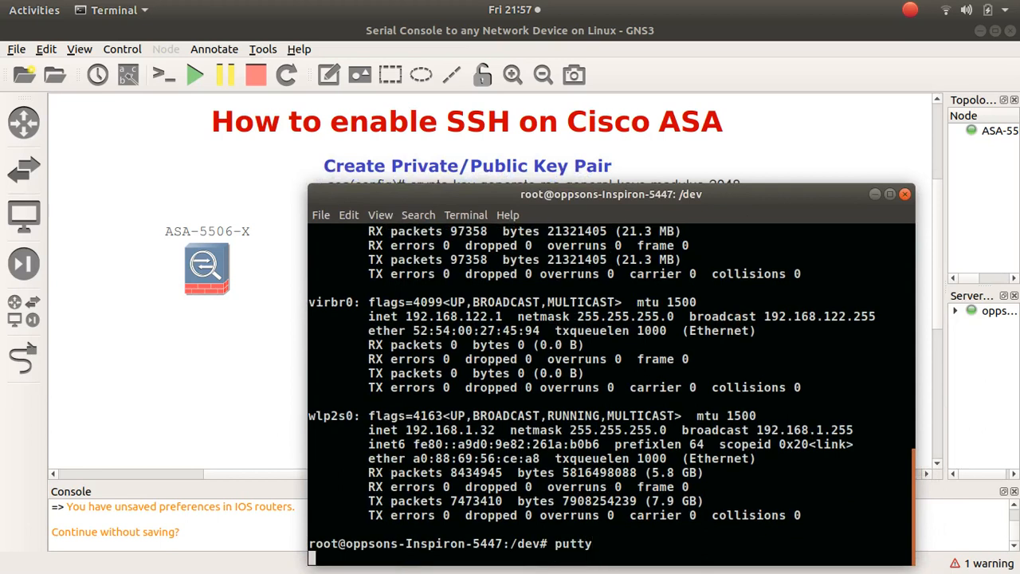
pyautogui.press('Return')
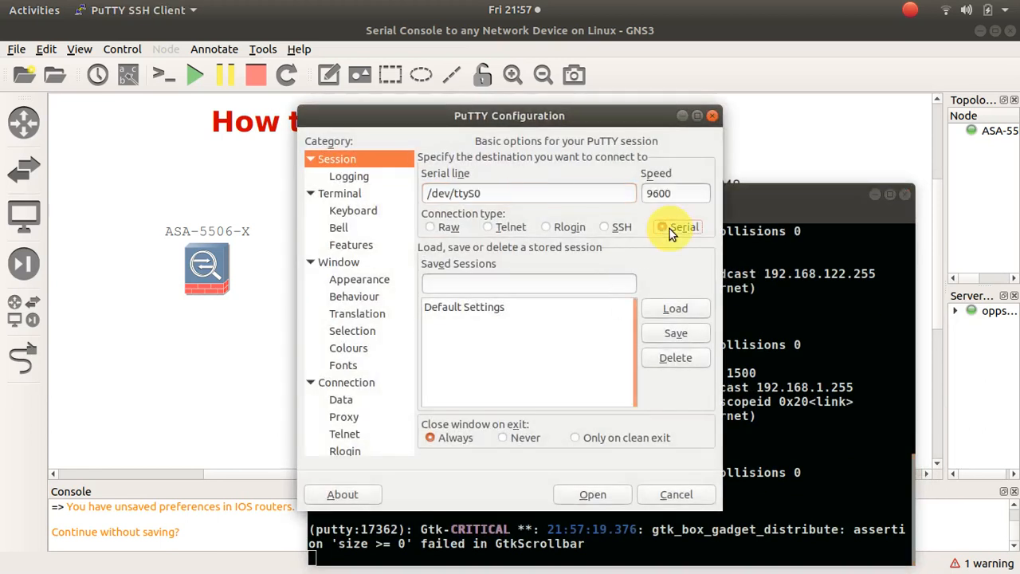
pyautogui.click(661, 226)
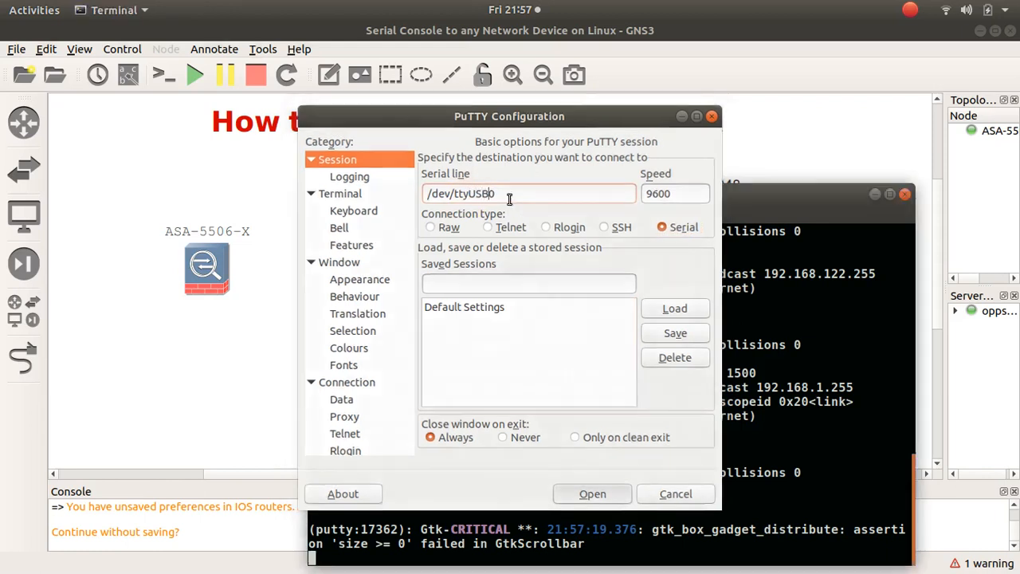
pyautogui.click(592, 494)
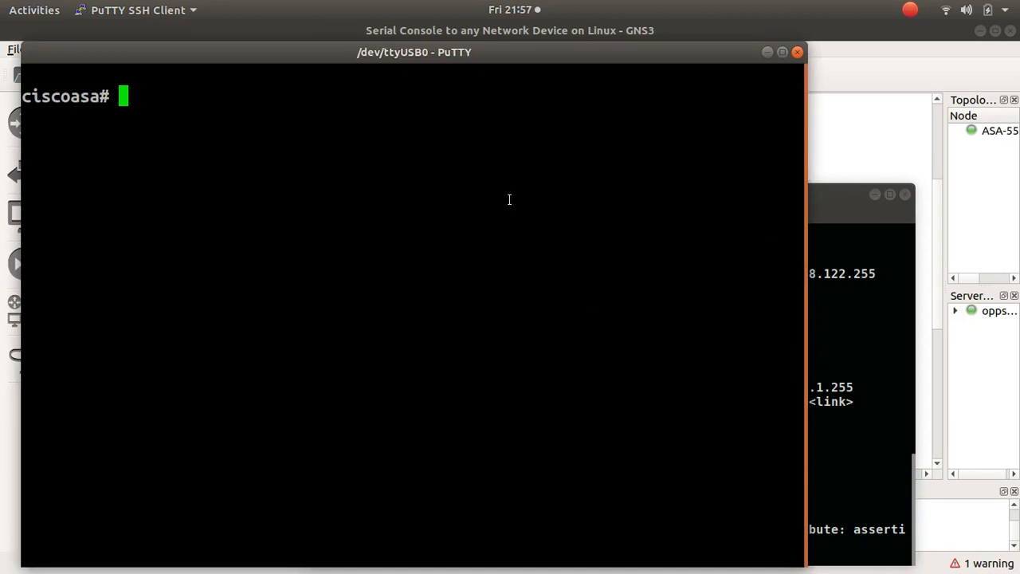
pyautogui.moveTo(867, 199)
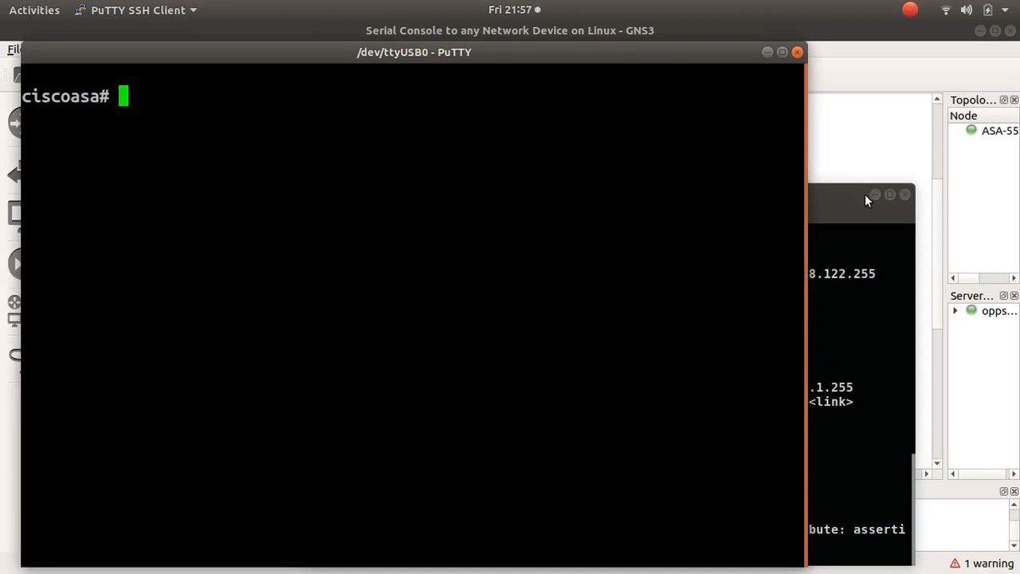
pyautogui.moveTo(414, 51); pyautogui.dragTo(475, 430)
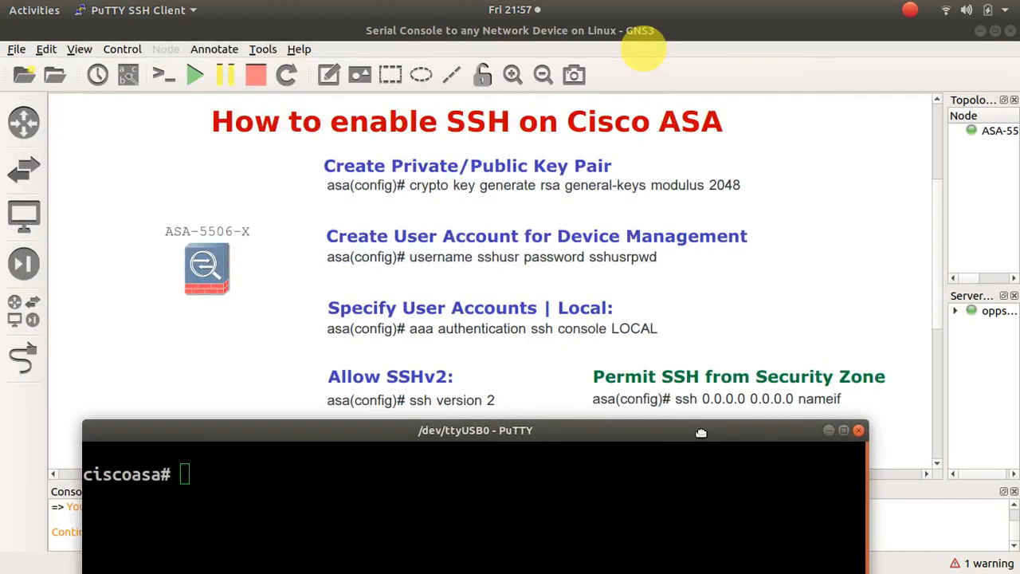
# Run 'show int ip brief' on the ASA to list interface states and addresses.
pyautogui.moveTo(475, 430); pyautogui.dragTo(574, 427)
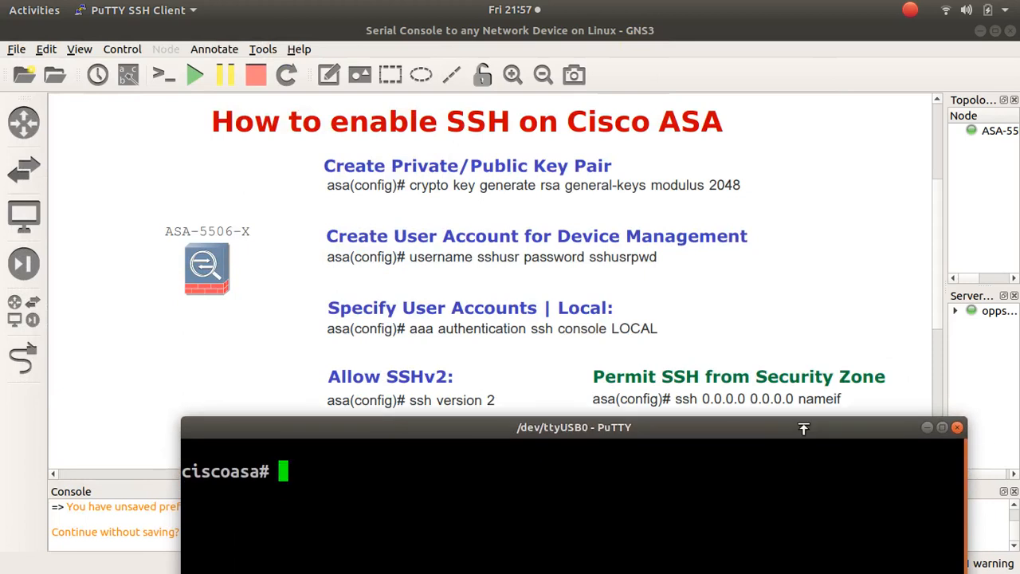
pyautogui.write('conf')
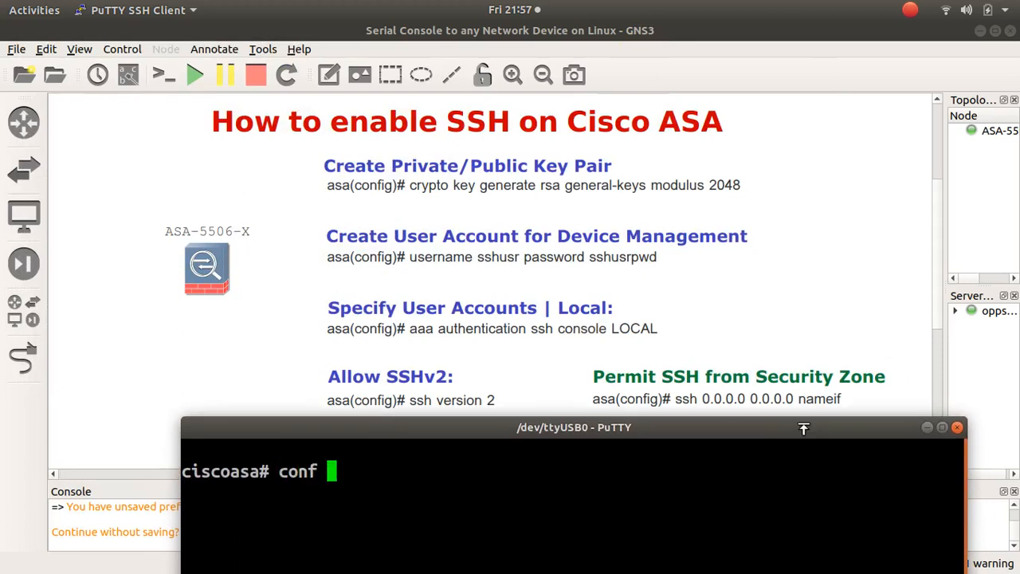
pyautogui.write('t')
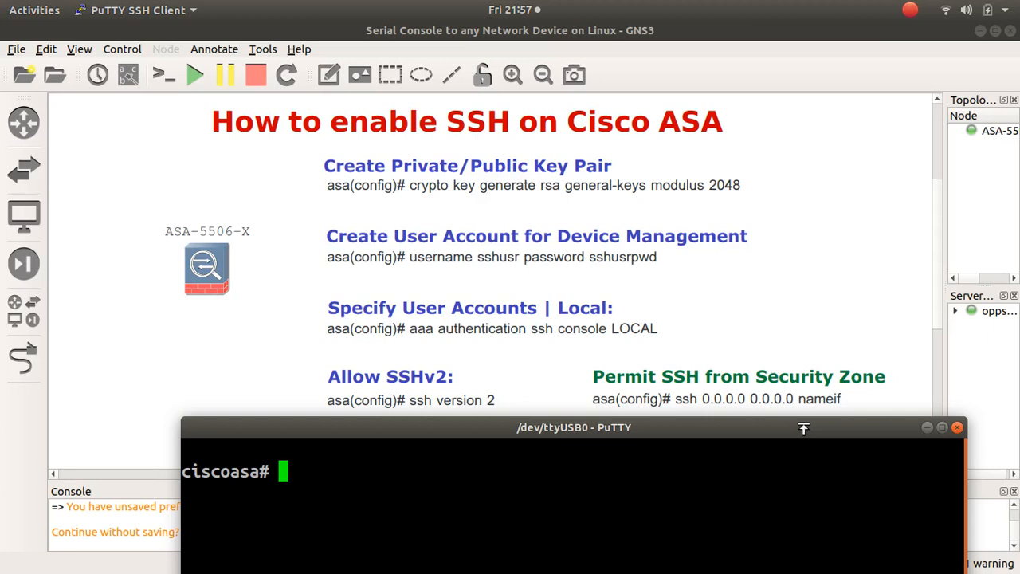
pyautogui.write('show ip')
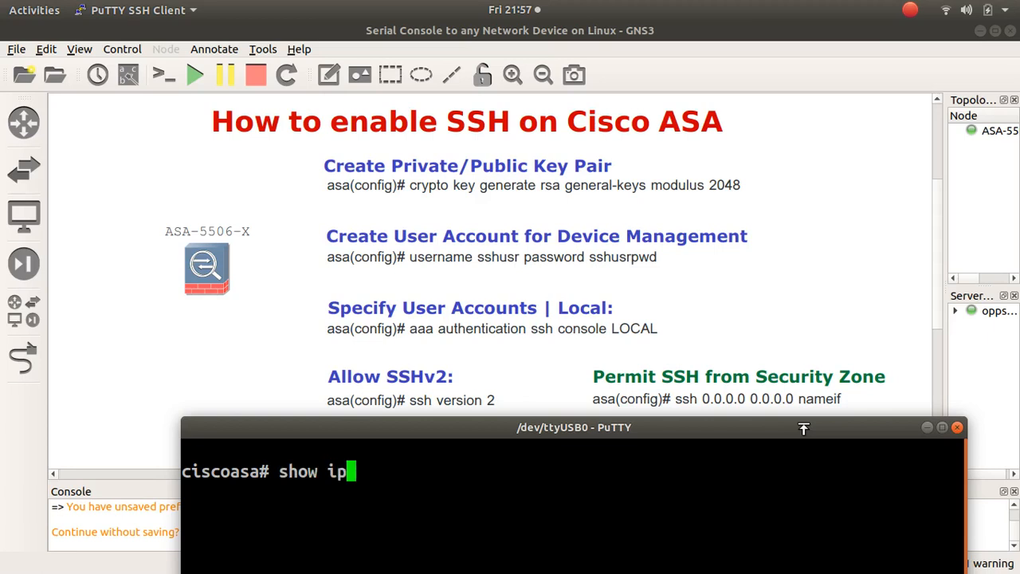
pyautogui.write('int bri')
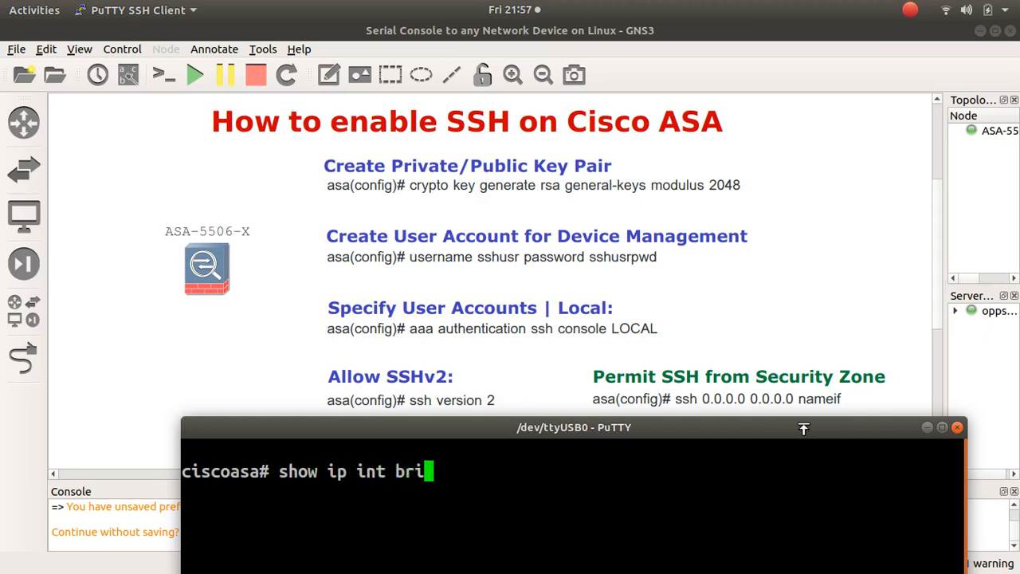
pyautogui.press('Return')
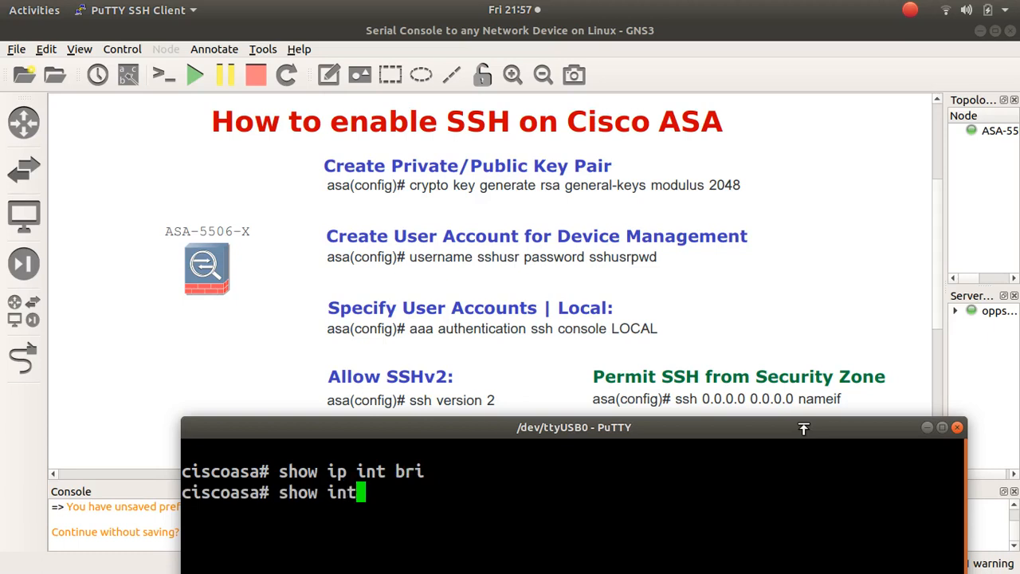
pyautogui.write('ip brief')
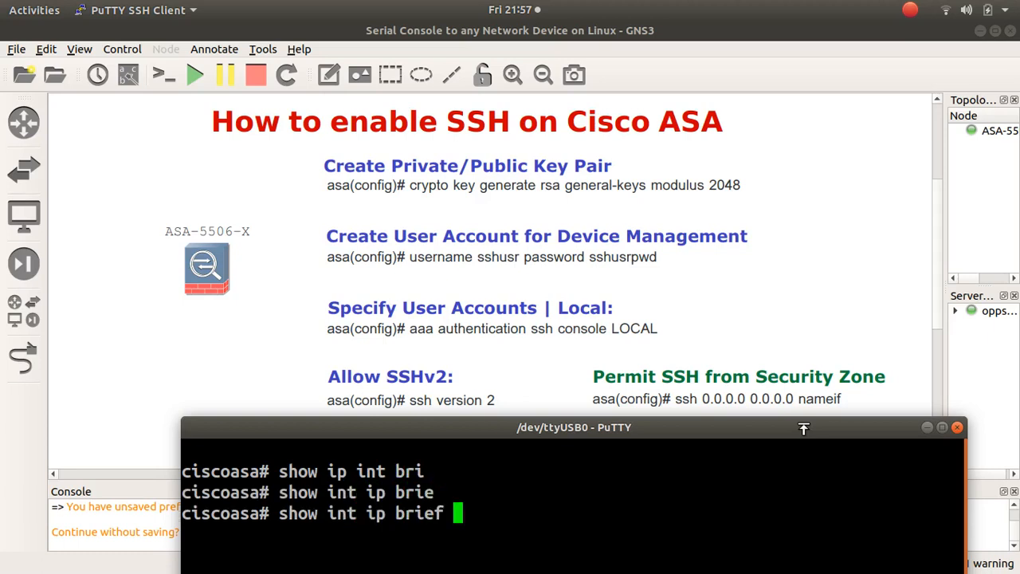
pyautogui.press('Return')
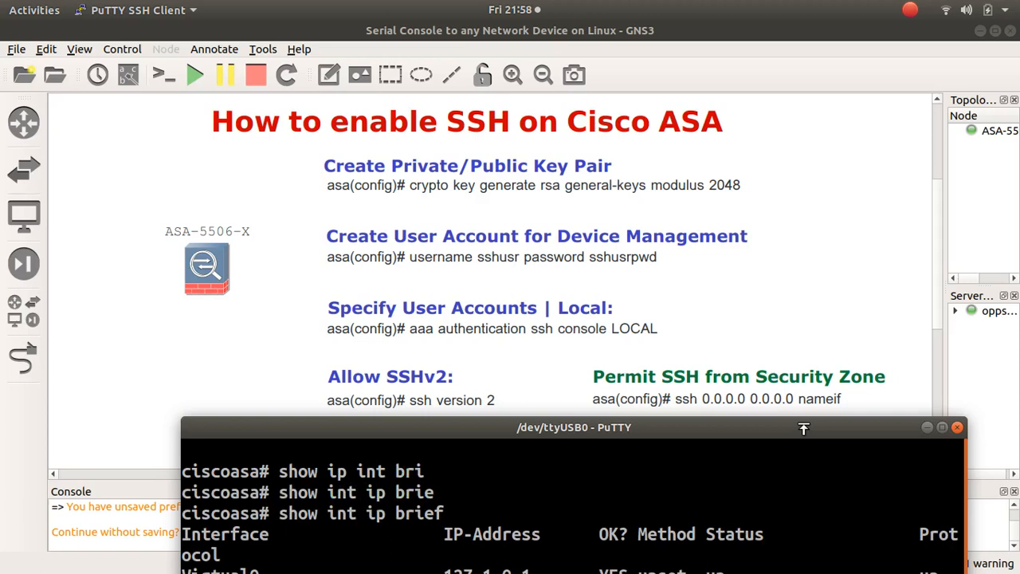
# Highlight the GigabitEthernet1/1 address 10.98.10.9 with the whole table visible.
pyautogui.moveTo(574, 427); pyautogui.dragTo(538, 267)
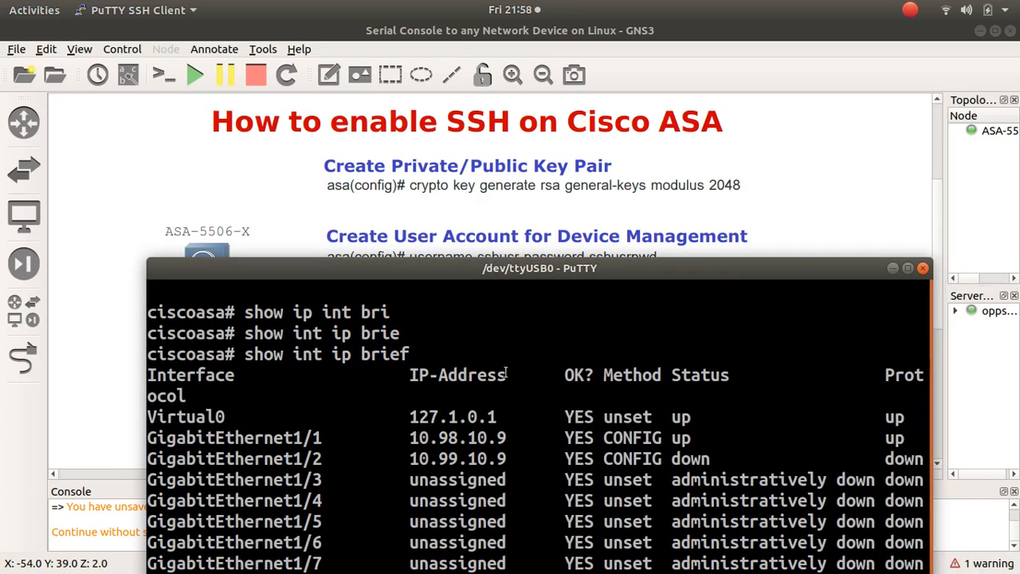
pyautogui.doubleClick(456, 437)
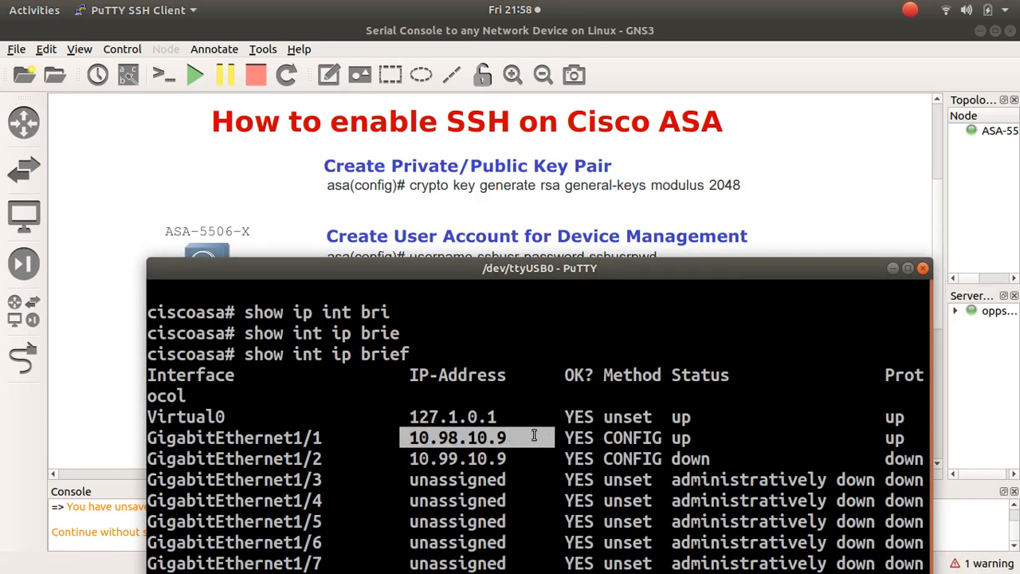
pyautogui.moveTo(538, 268); pyautogui.dragTo(561, 143)
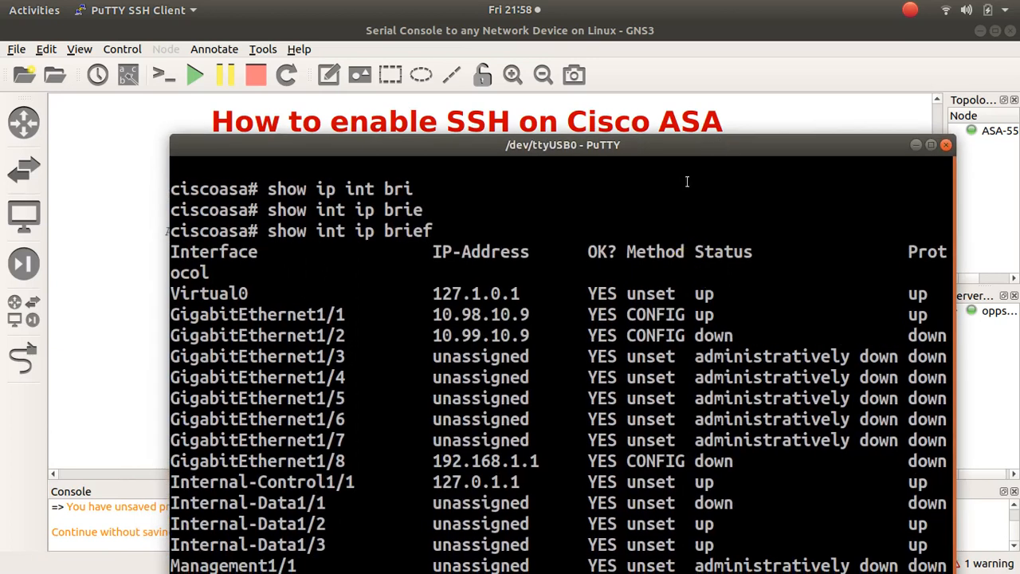
# Run 'show run int gigabitEthernet 1/1' to show nameif cloud1 with IP 10.98.10.9 255.255.255.252.
pyautogui.scroll(-3)
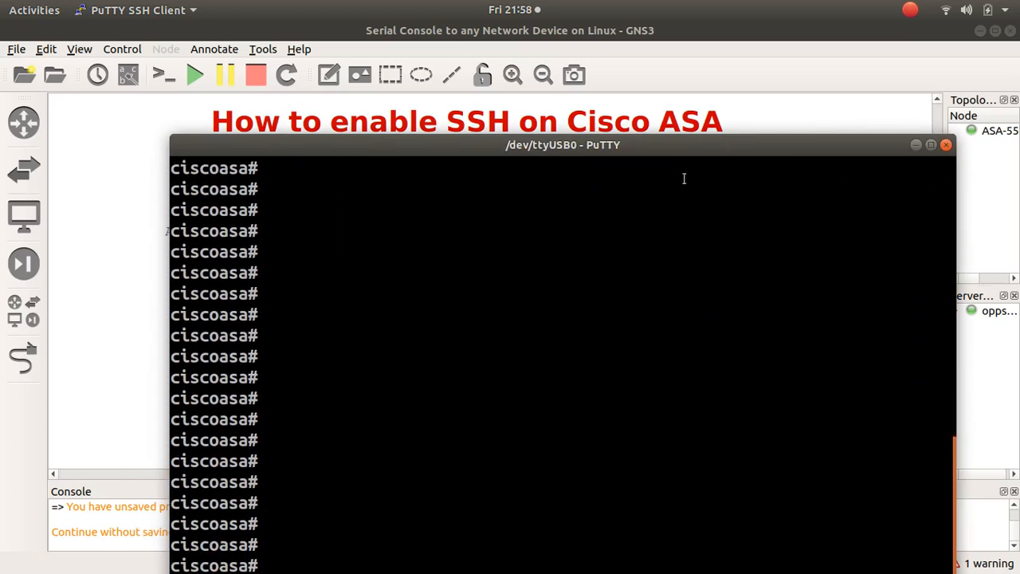
pyautogui.write('show')
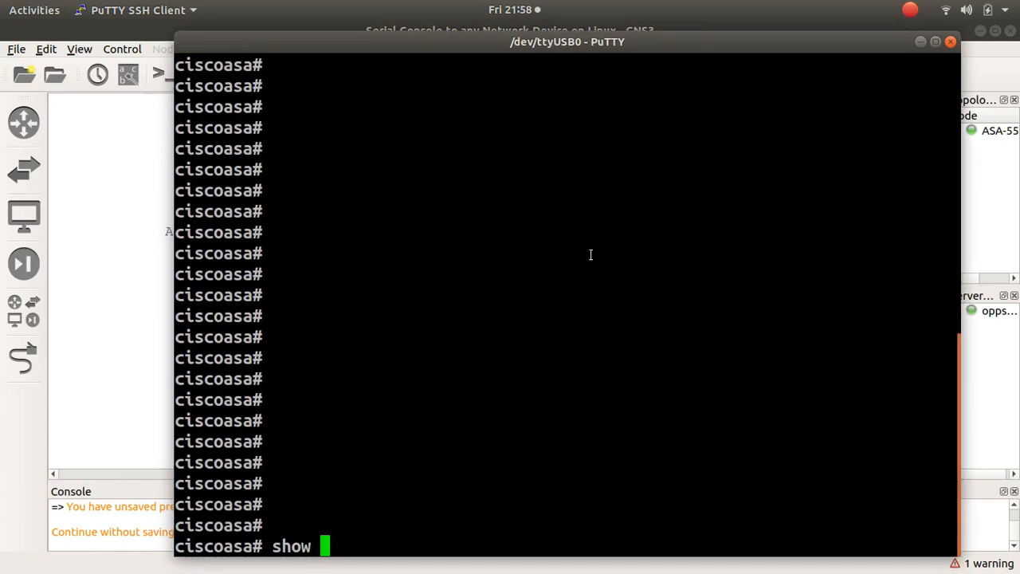
pyautogui.write('r')
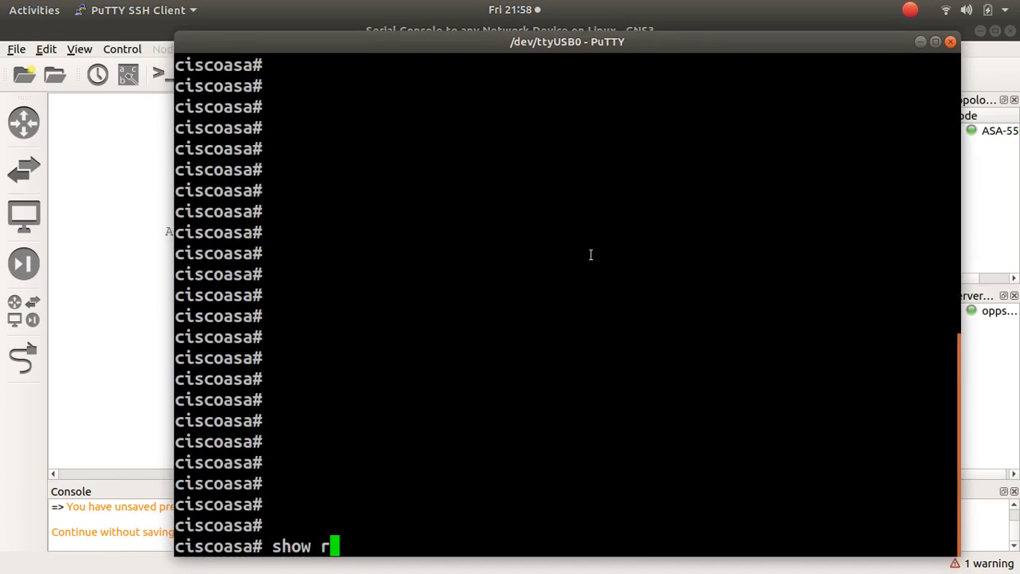
pyautogui.write('un it')
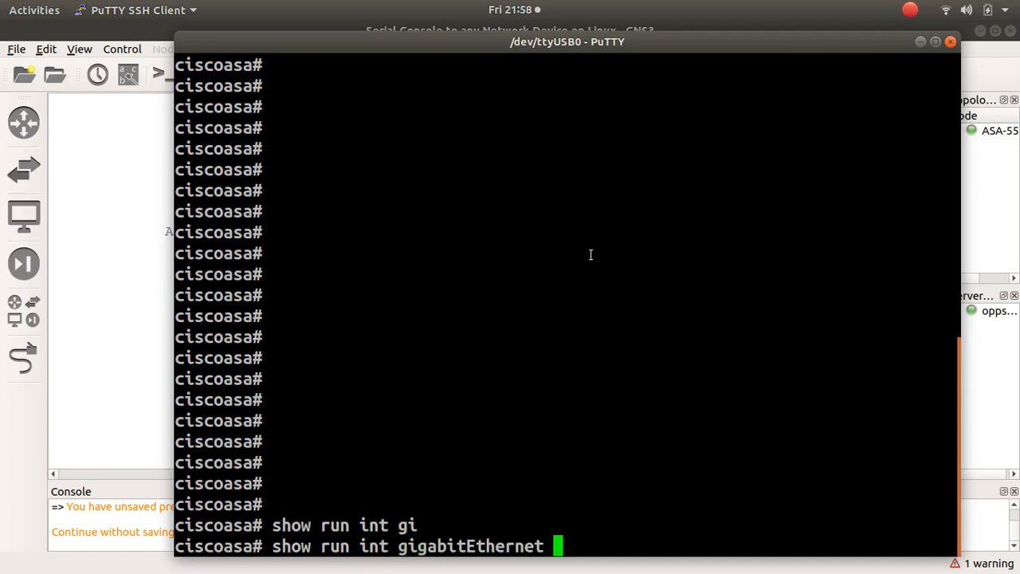
pyautogui.press('Return')
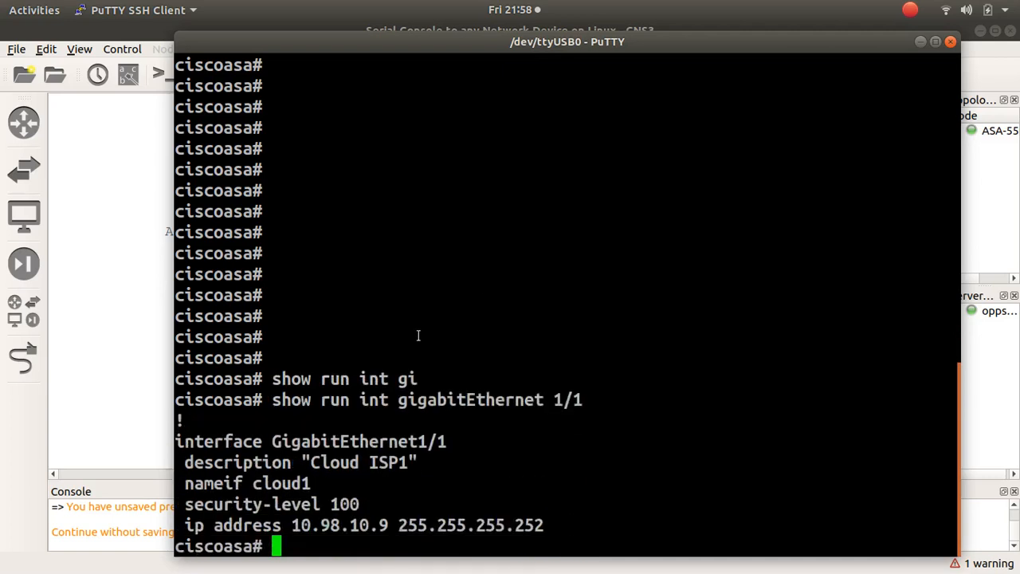
pyautogui.scroll(-3)
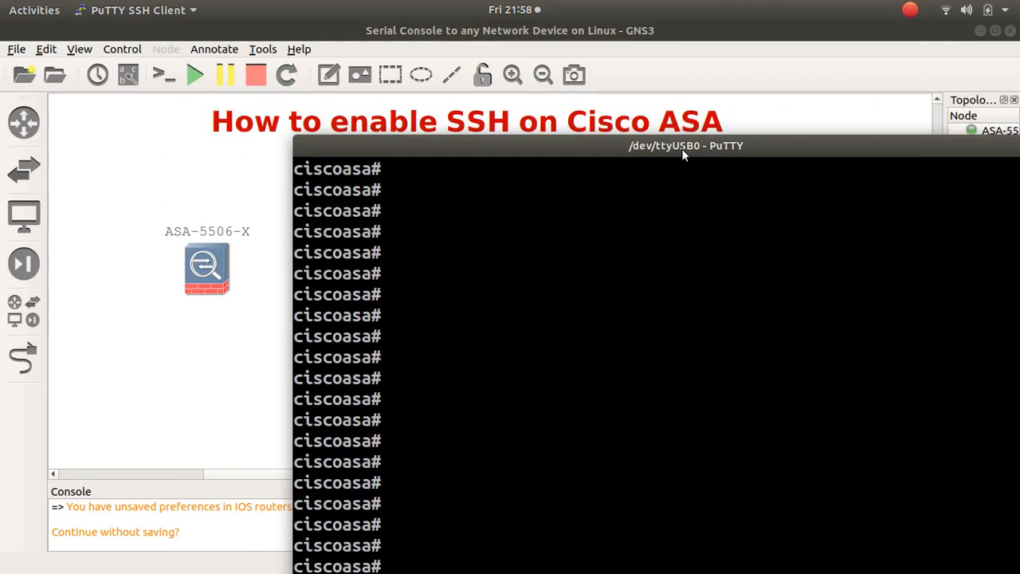
# Enter global configuration mode with 'configure terminal'.
pyautogui.moveTo(685, 146); pyautogui.dragTo(709, 480)
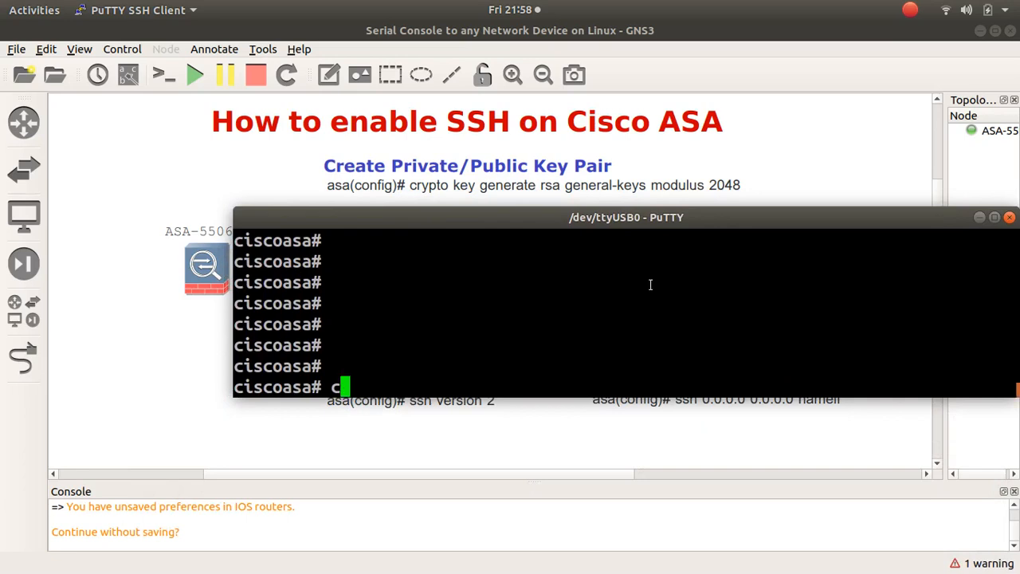
pyautogui.write('configure terminal')
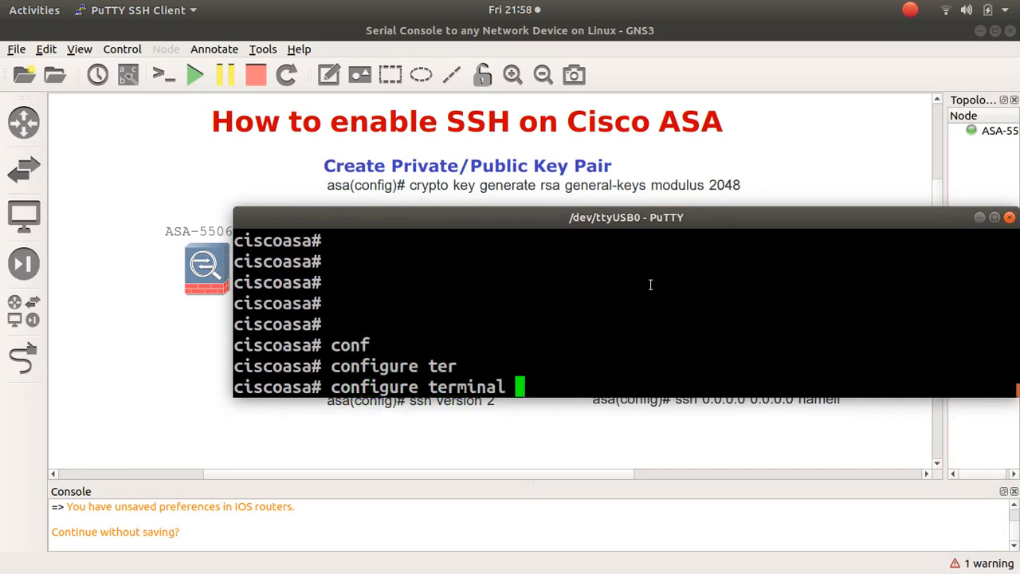
pyautogui.press('Return')
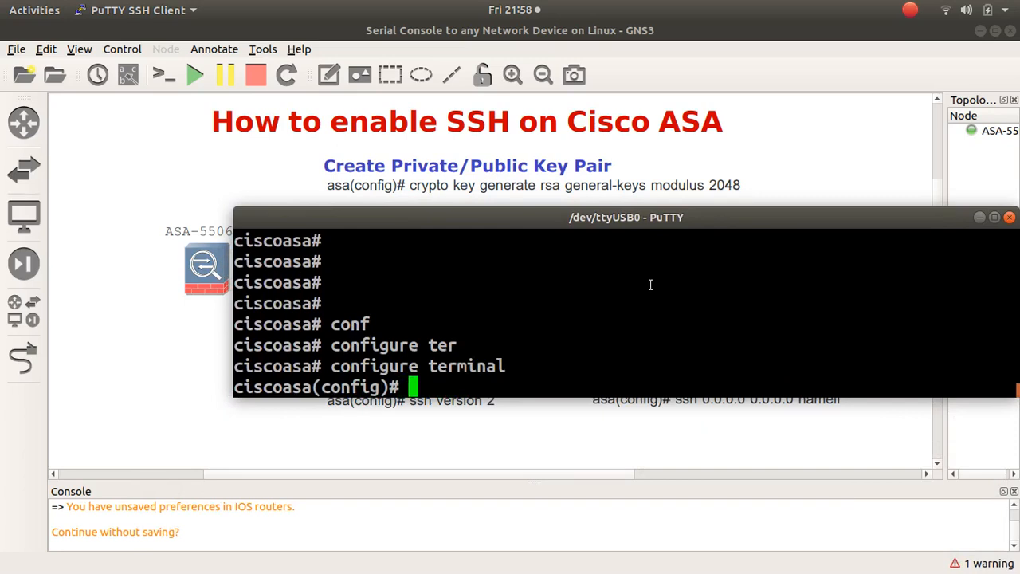
# Generate an RSA key pair with 'crypto key generate rsa general-keys modulus 2048'.
pyautogui.write('crypto')
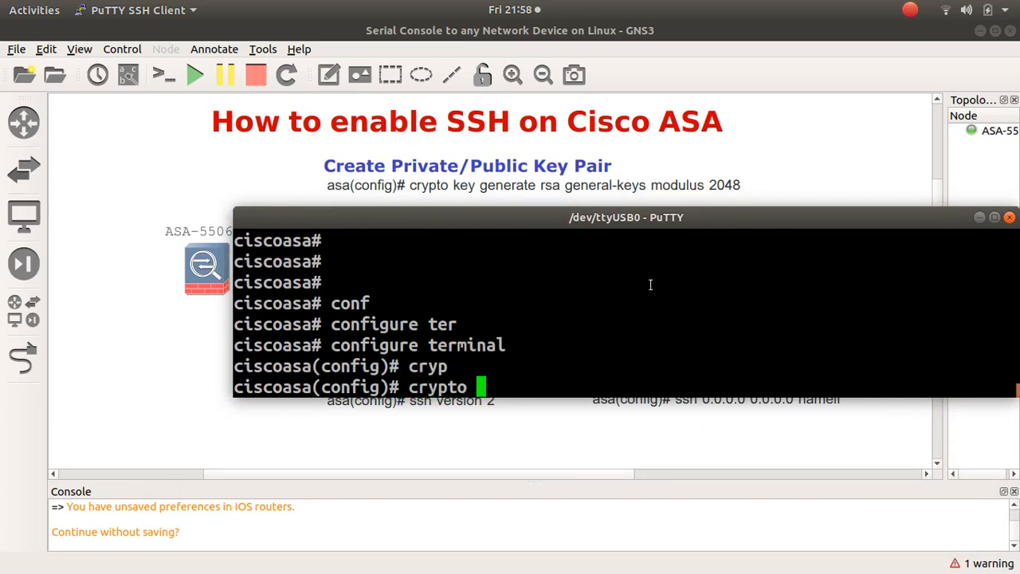
pyautogui.write('key generate r')
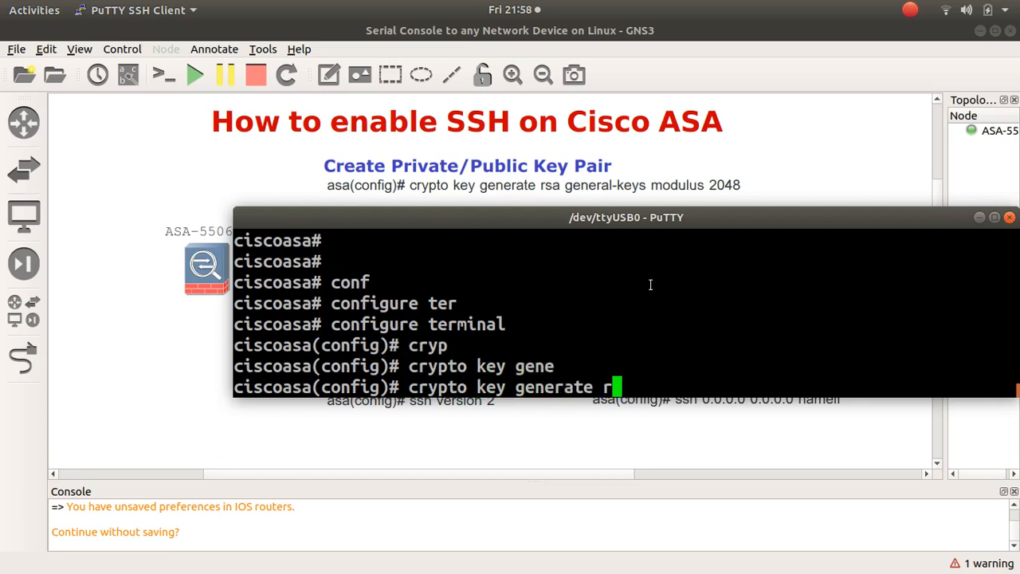
pyautogui.write('sa gene')
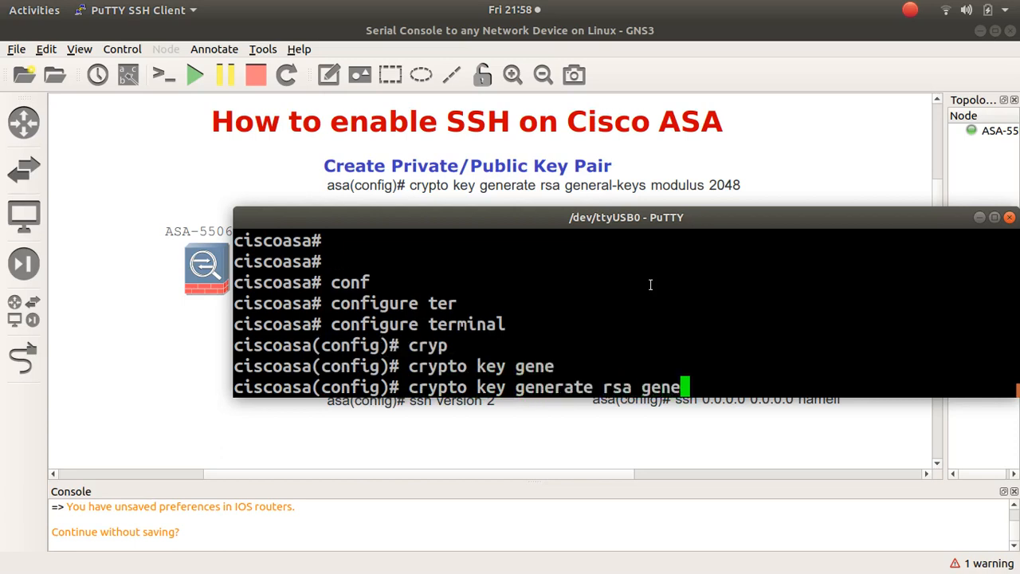
pyautogui.write('ral-keys modulus 20')
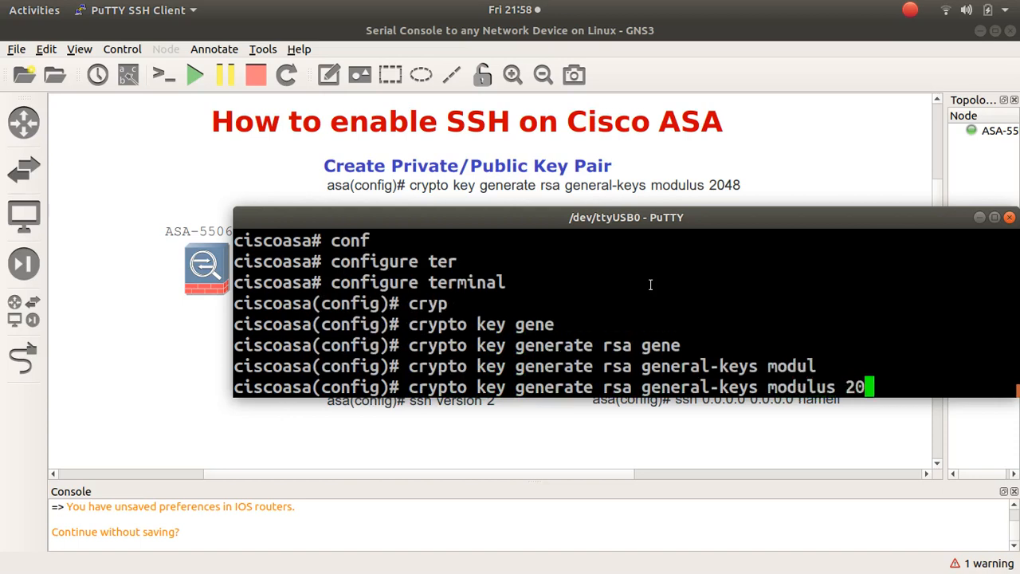
pyautogui.press('Return')
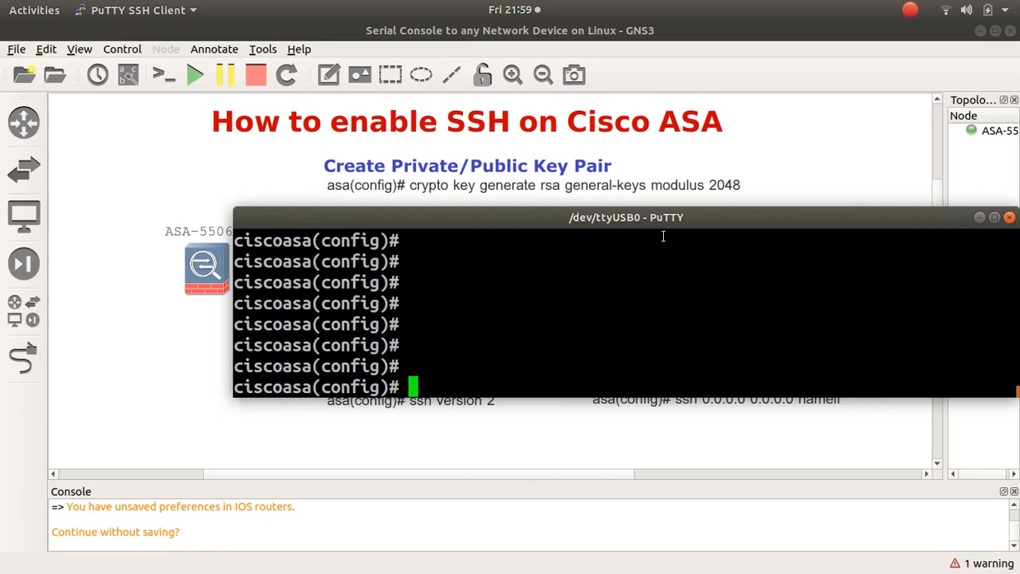
pyautogui.moveTo(625, 217); pyautogui.dragTo(611, 296)
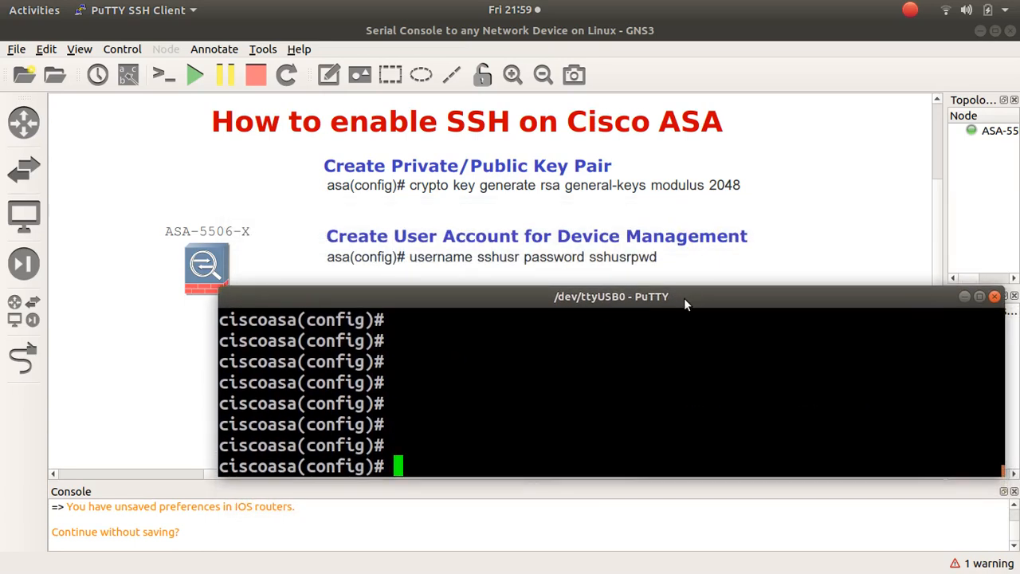
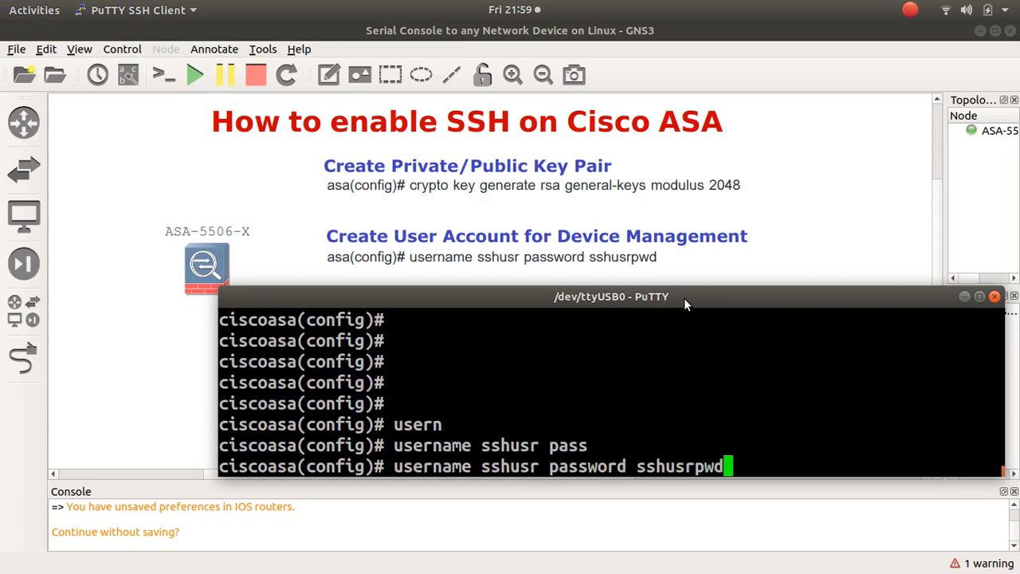
pyautogui.press('Return')
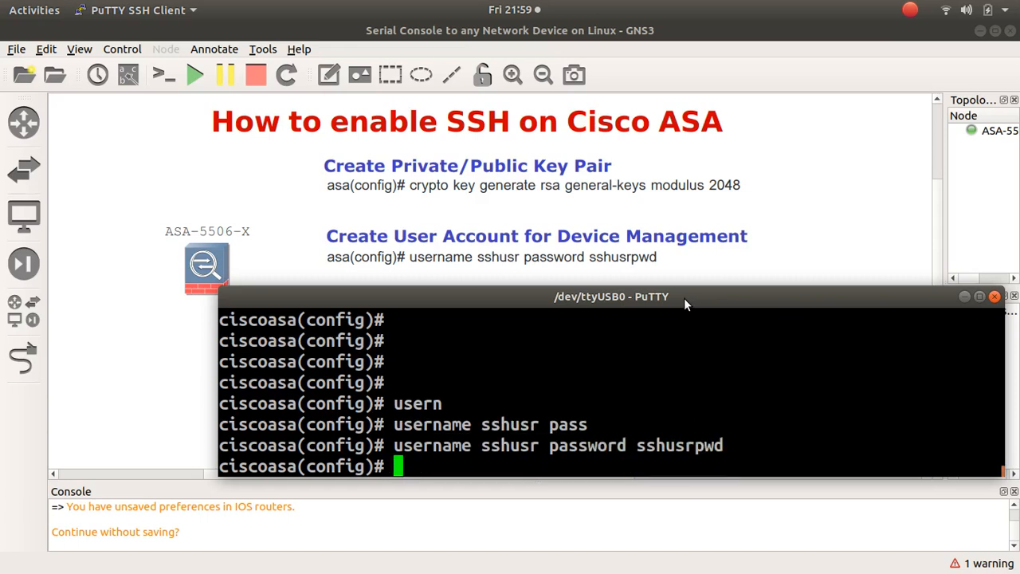
pyautogui.moveTo(611, 297); pyautogui.dragTo(602, 365)
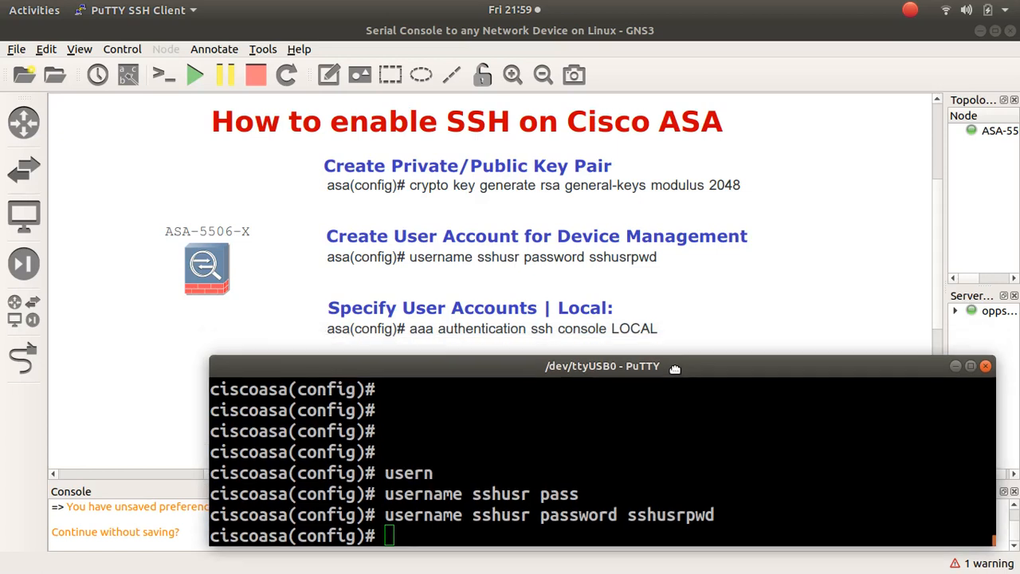
pyautogui.moveTo(613, 365); pyautogui.dragTo(589, 115)
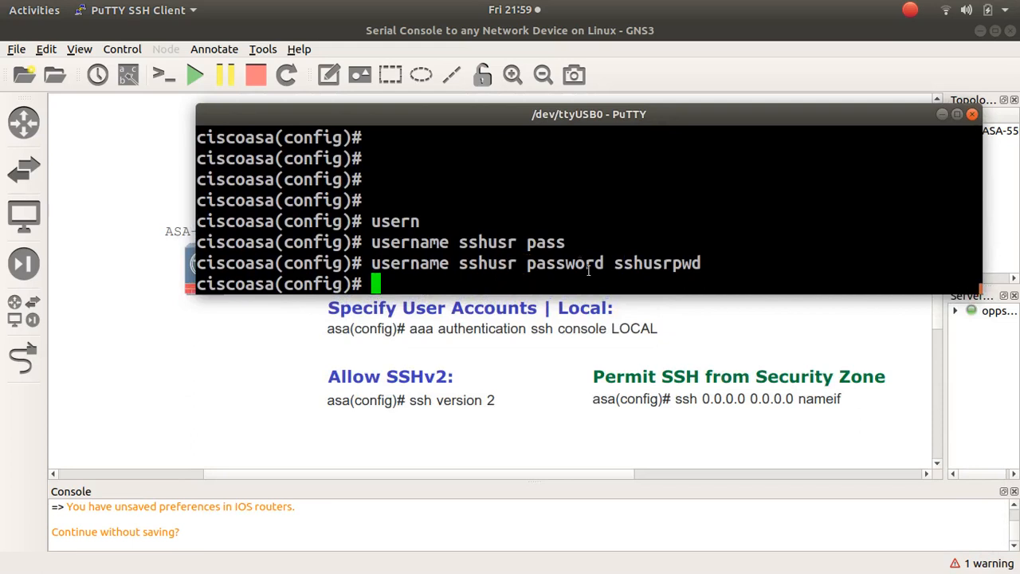
pyautogui.press('Return')
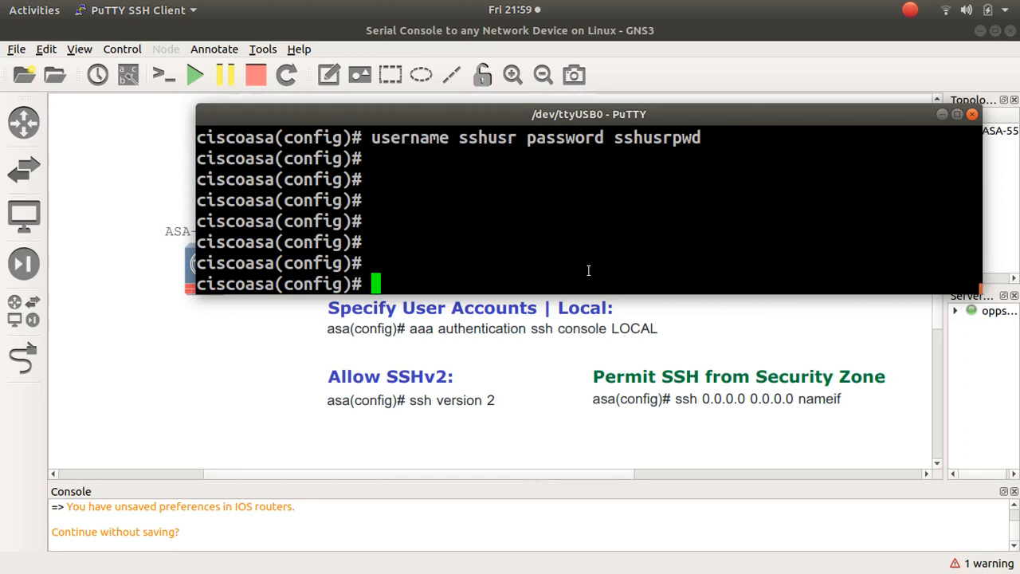
# Set SSH console logins to LOCAL authentication with 'aaa authentication ssh console LOCAL'.
pyautogui.write('aaa aut')
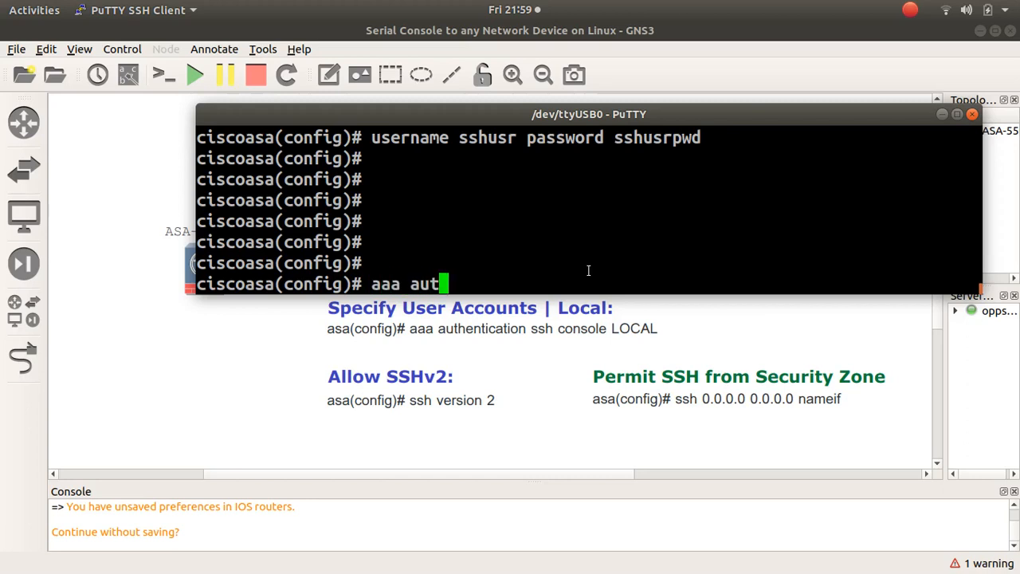
pyautogui.write('hentication ssh')
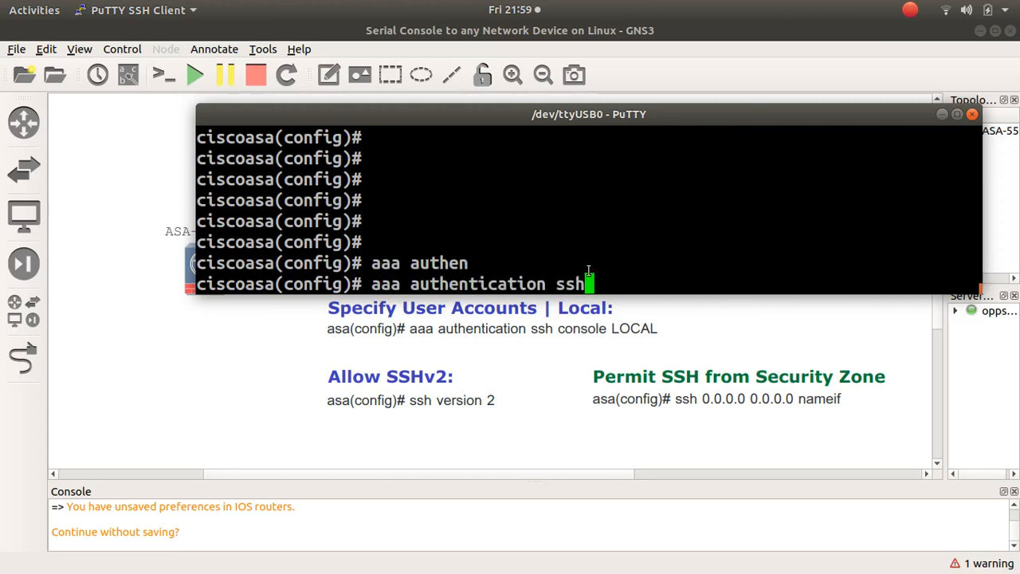
pyautogui.write('console')
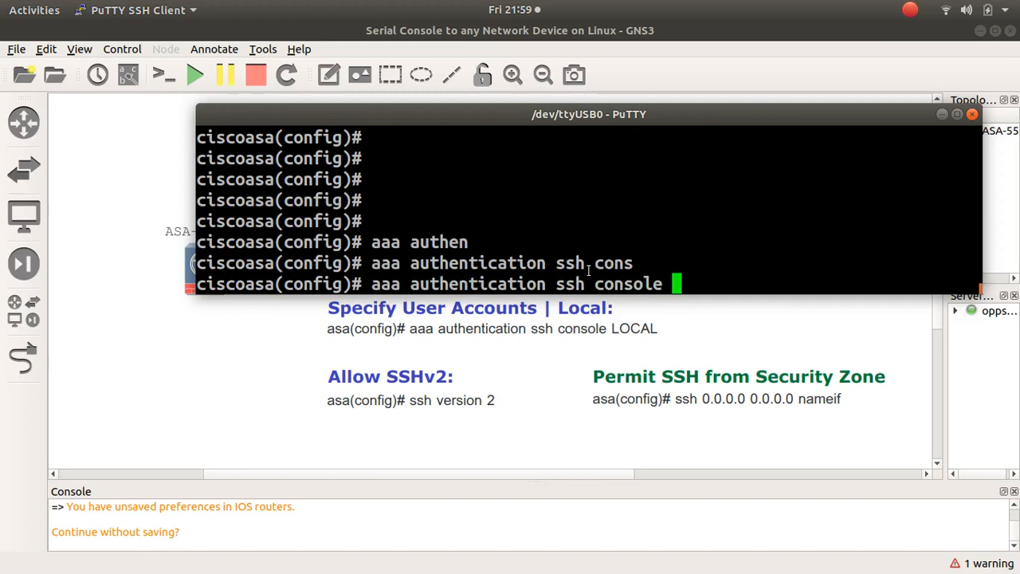
pyautogui.press('Return')
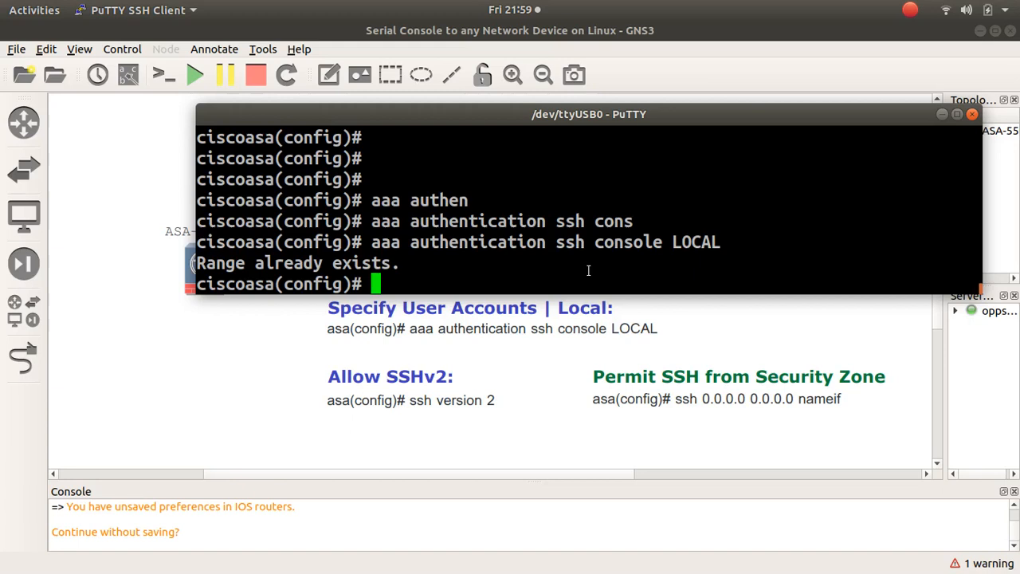
# Restrict the ASA to SSH version 2 with 'ssh version 2'.
pyautogui.write('ssh version')
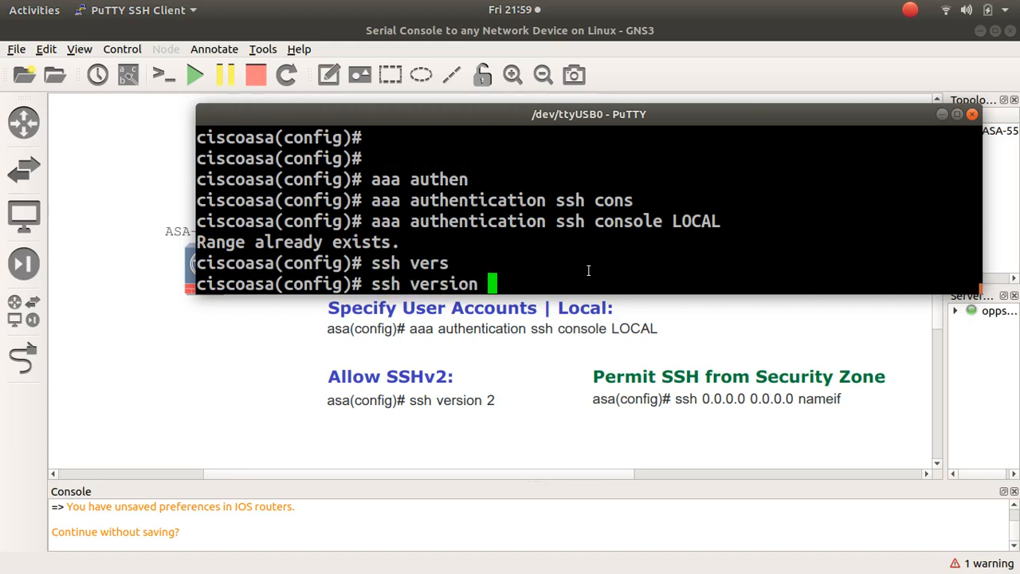
pyautogui.press('Return')
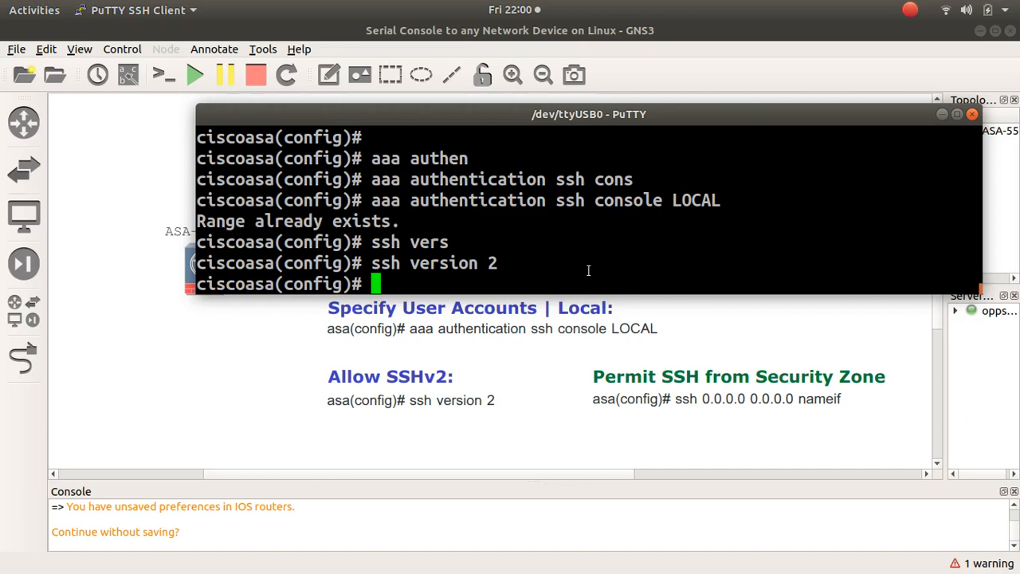
pyautogui.write('ssh 0.0.0.0')
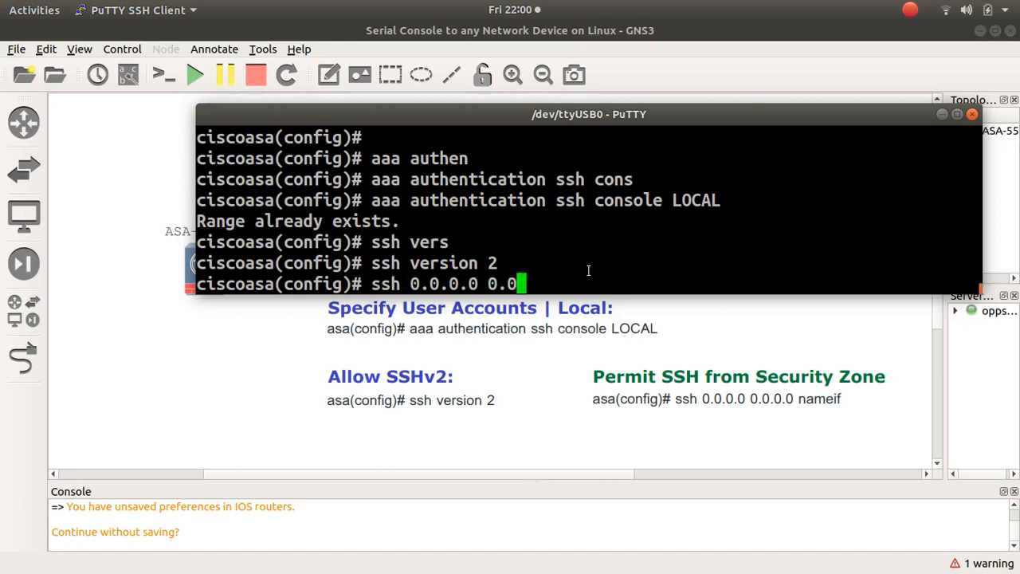
# Submit 'ssh 0.0.0.0 0.0.0.0 cloud1', which the ASA rejects as an existing entry.
pyautogui.write('0.0')
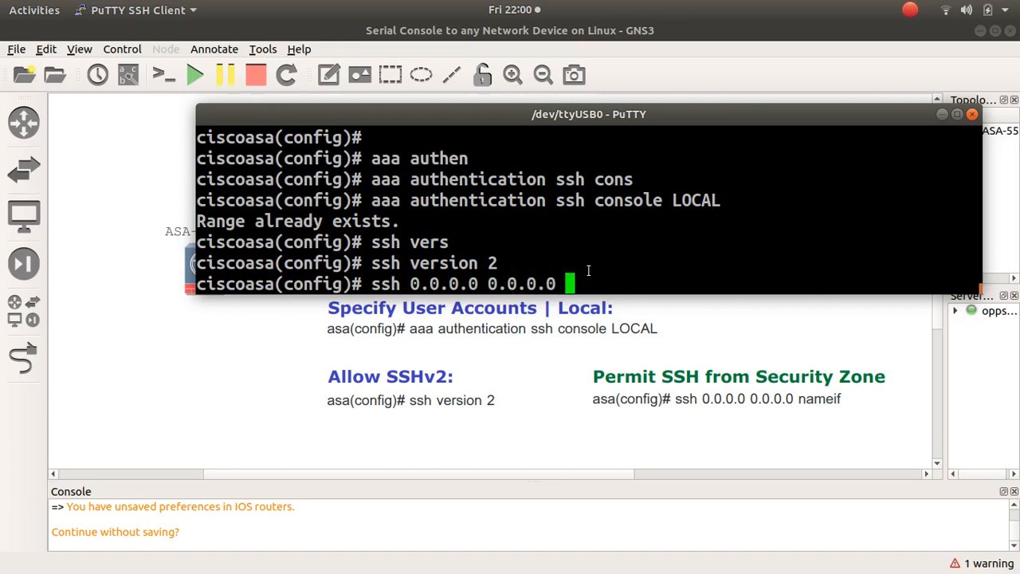
pyautogui.write('?')
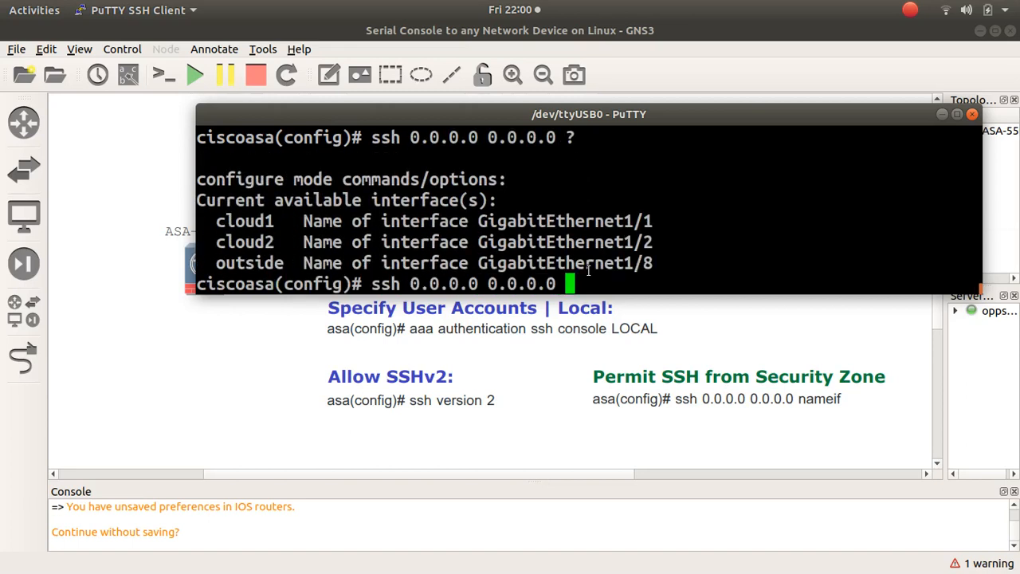
pyautogui.moveTo(671, 212)
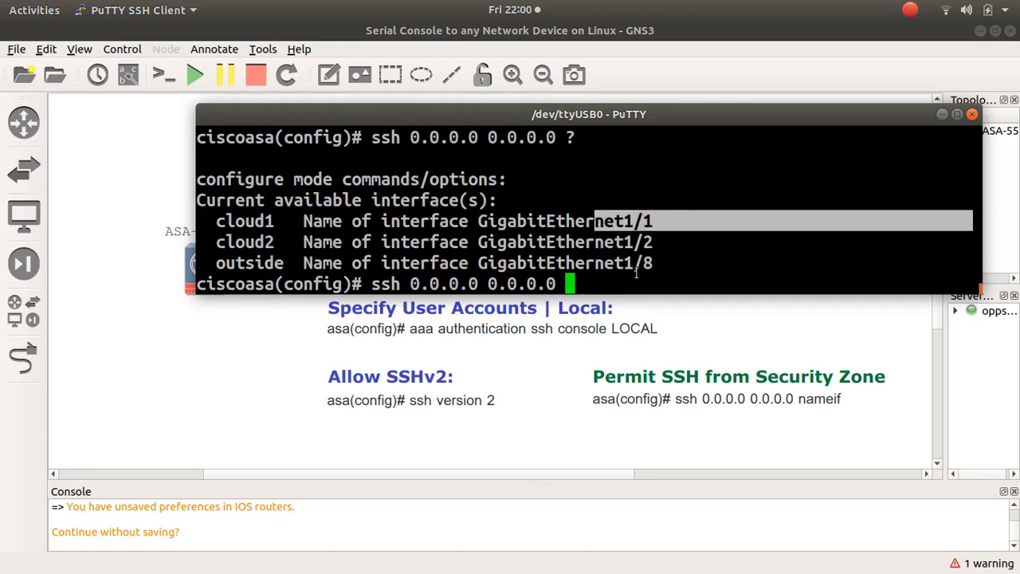
pyautogui.write('c')
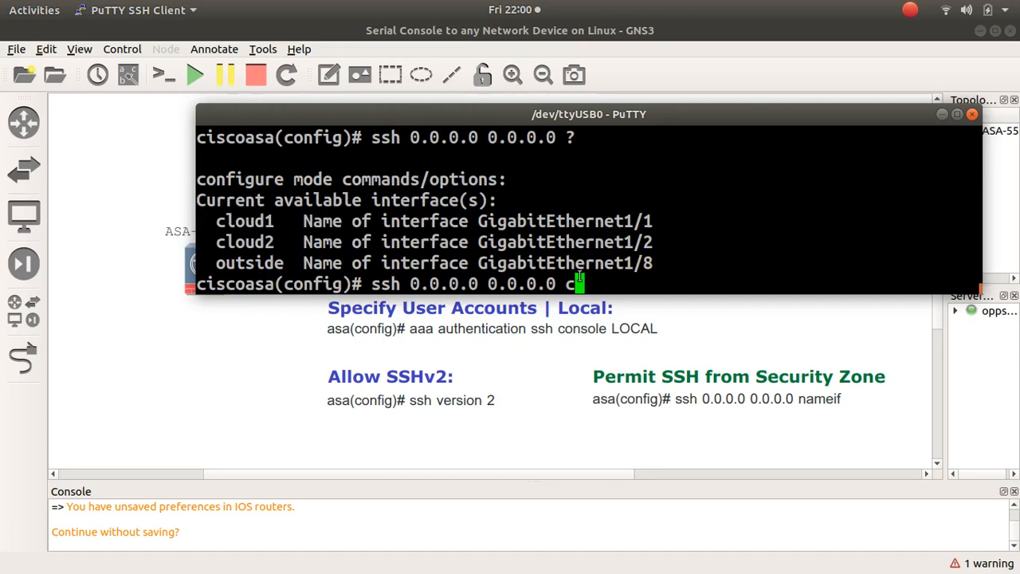
pyautogui.press('Return')
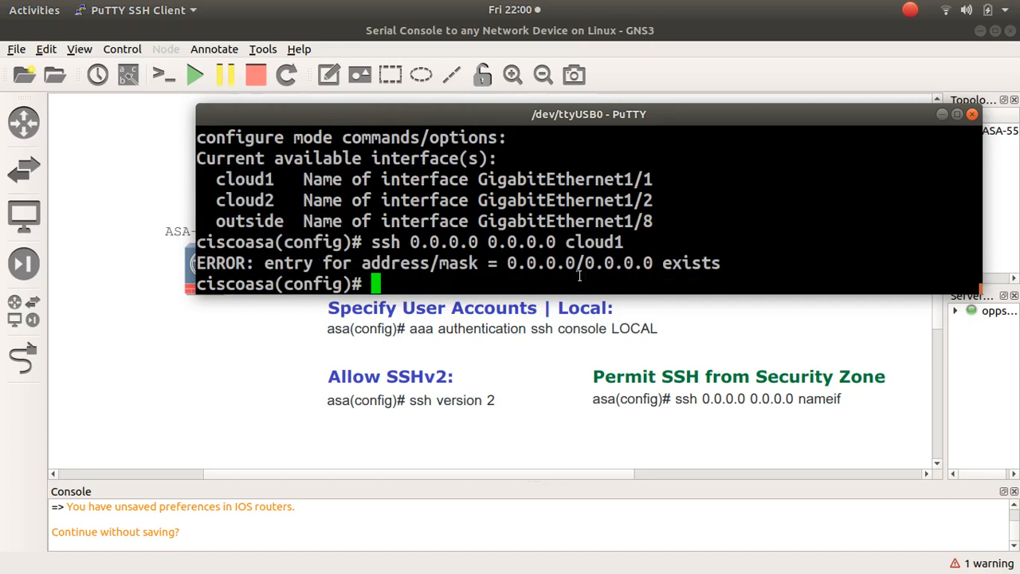
# Exit configuration mode and log off the console to the ciscoasa> prompt.
pyautogui.press('Return')
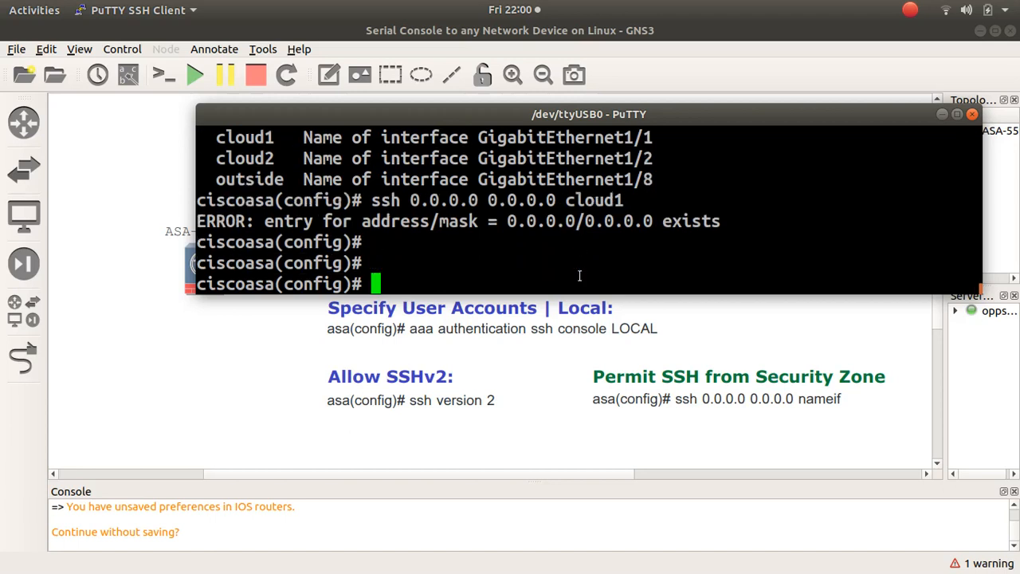
pyautogui.write('exit')
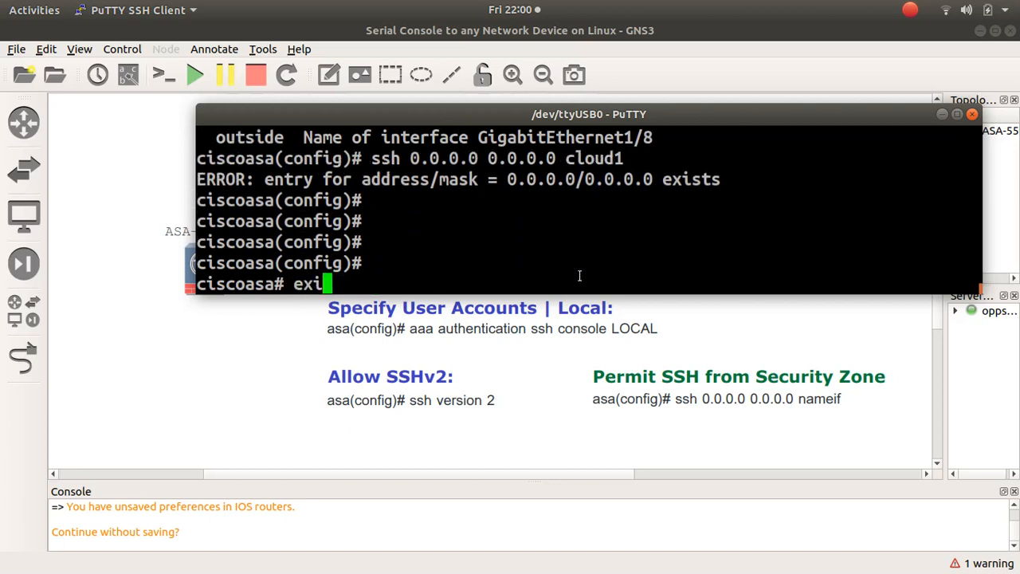
pyautogui.press('Return')
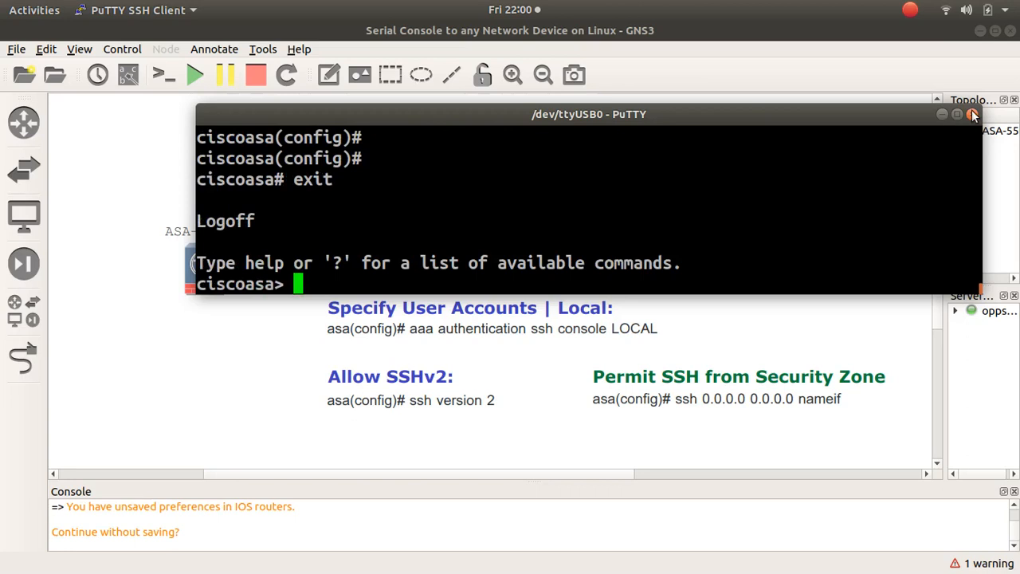
# Close the serial console session and confirm.
pyautogui.click(972, 115)
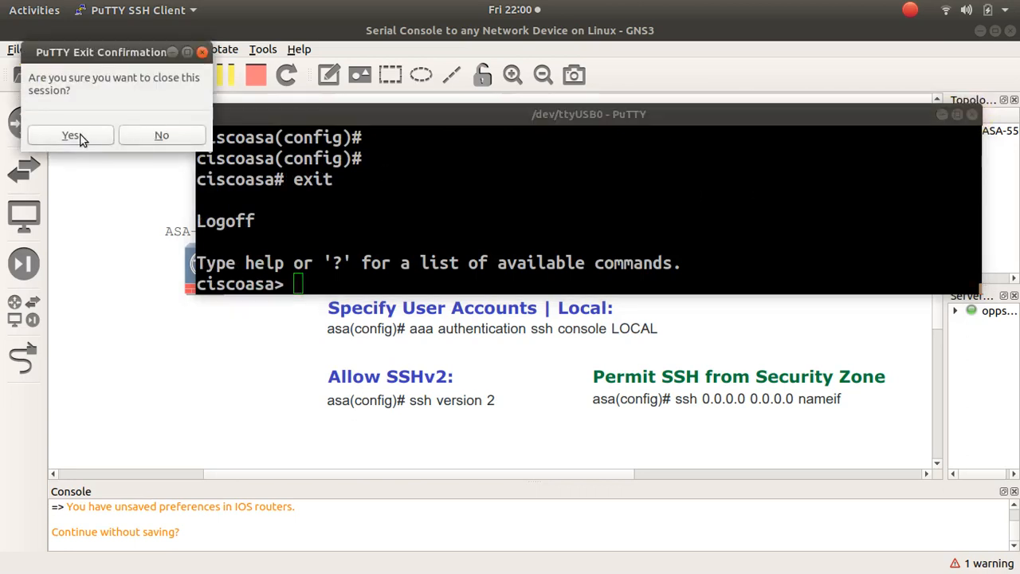
pyautogui.click(70, 134)
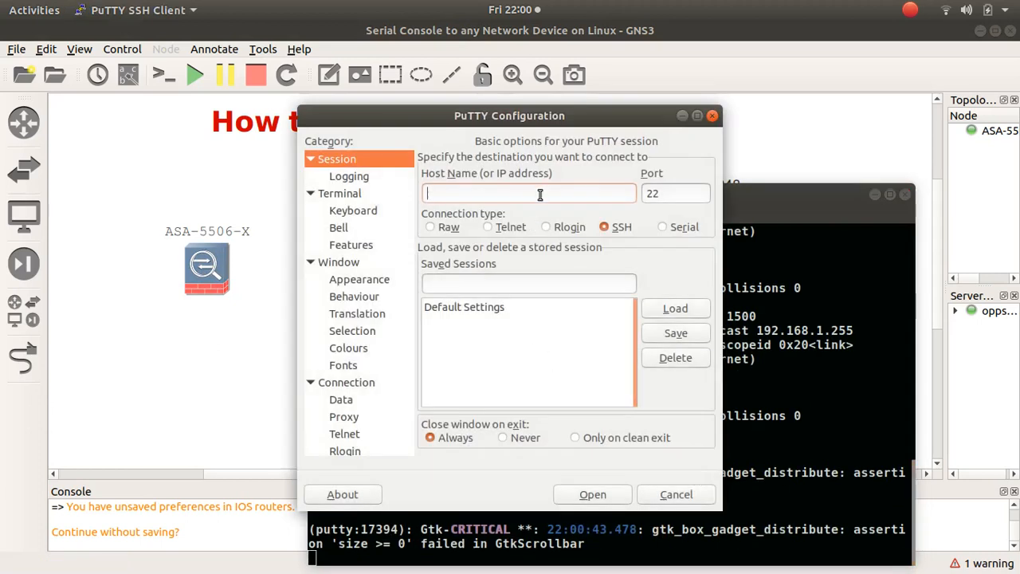
# Start an SSH connection to host 10.98.10.9.
pyautogui.write('10.98.10')
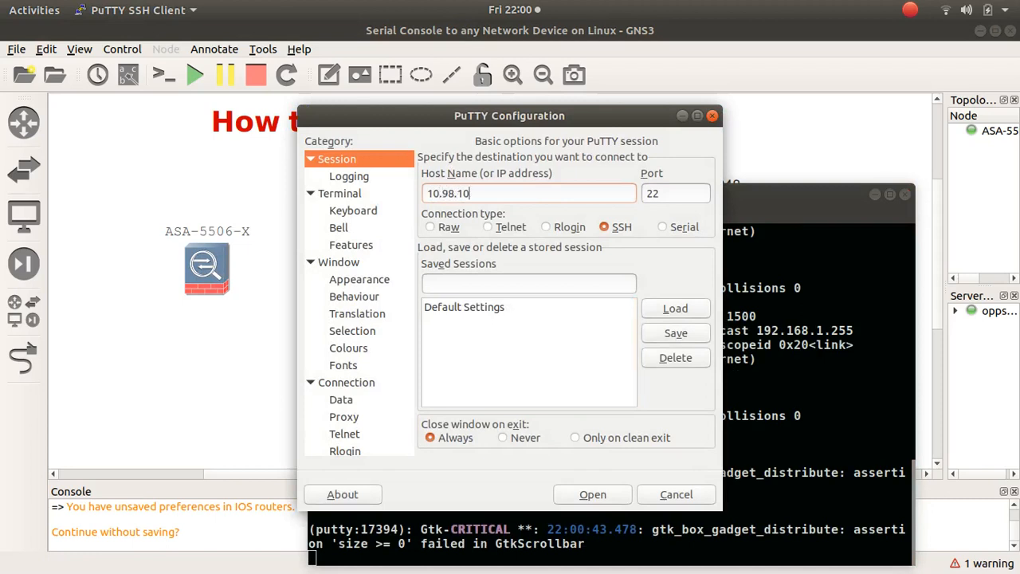
pyautogui.write('9')
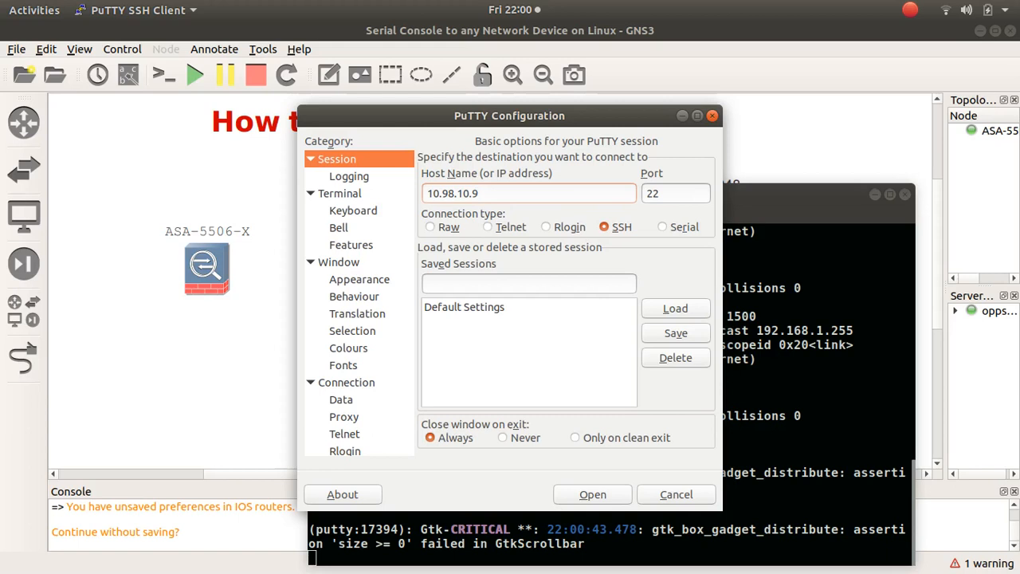
pyautogui.click(592, 494)
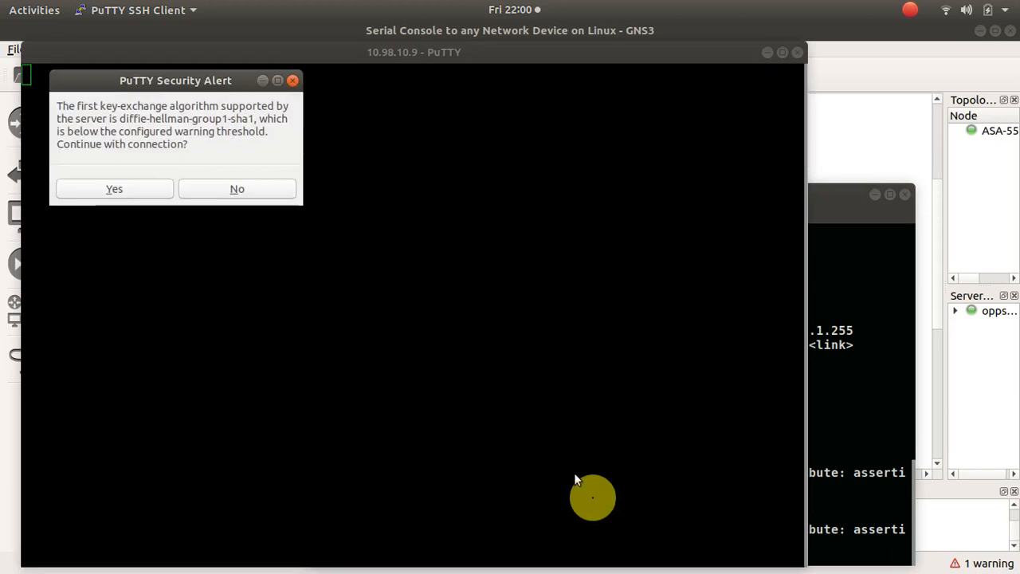
# Accept the diffie-hellman-group1-sha1 key-exchange alert and the host key warning to reach the login.
pyautogui.click(115, 188)
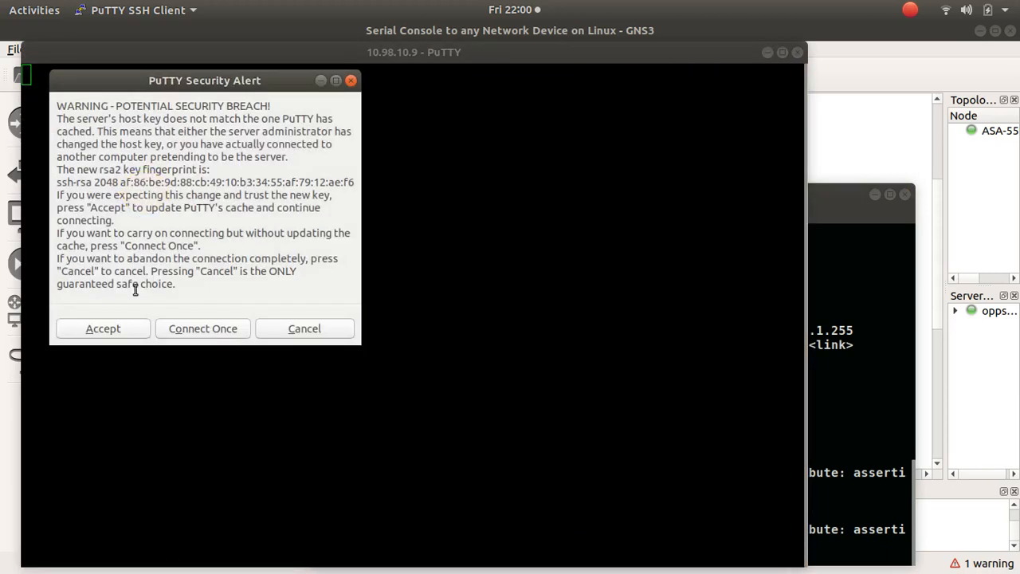
pyautogui.click(102, 328)
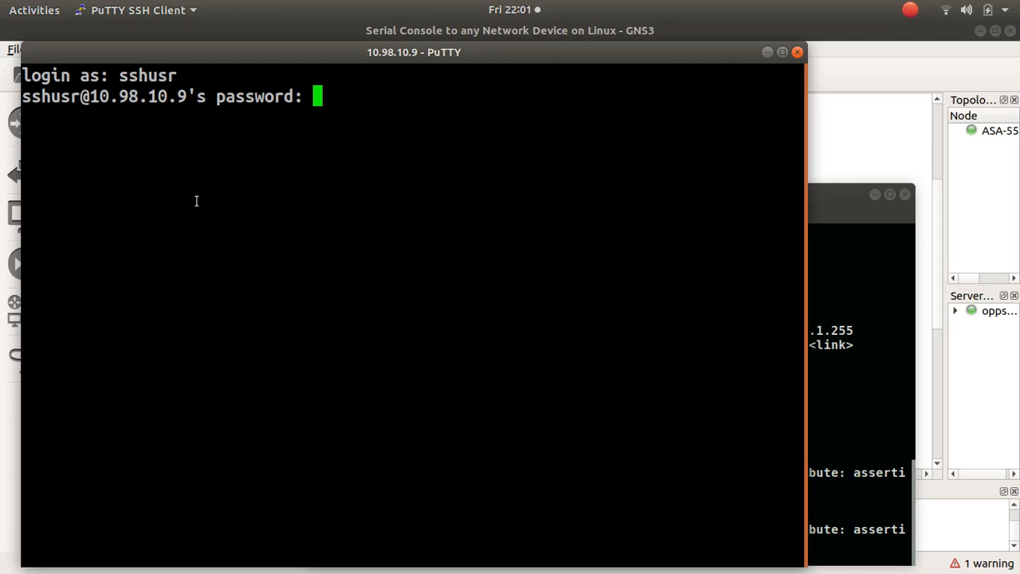
# Log in, enter enable mode, and show the running config for GigabitEthernet 1/1 (cloud1, 10.98.10.9).
pyautogui.press('Return')
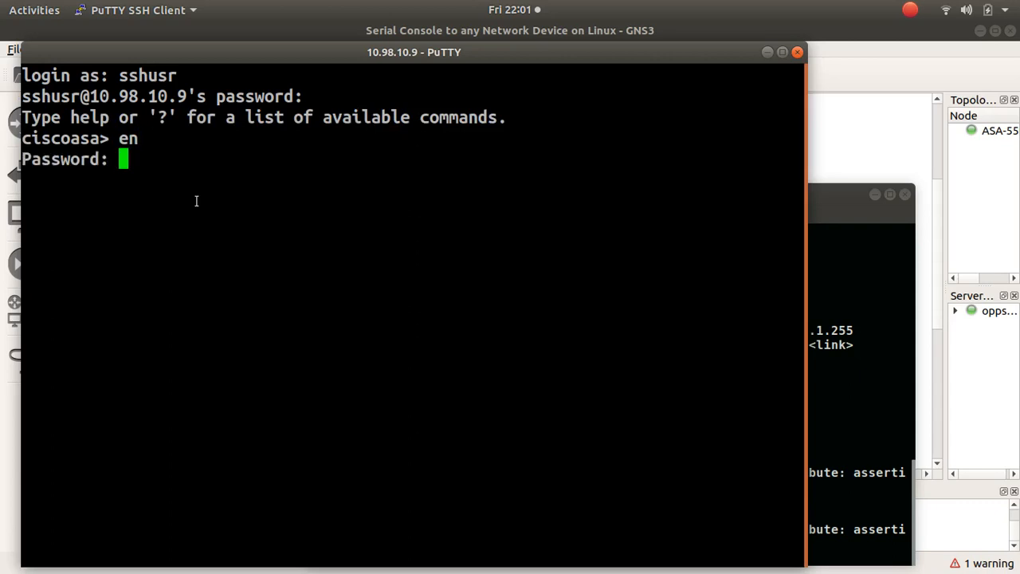
pyautogui.press('Return')
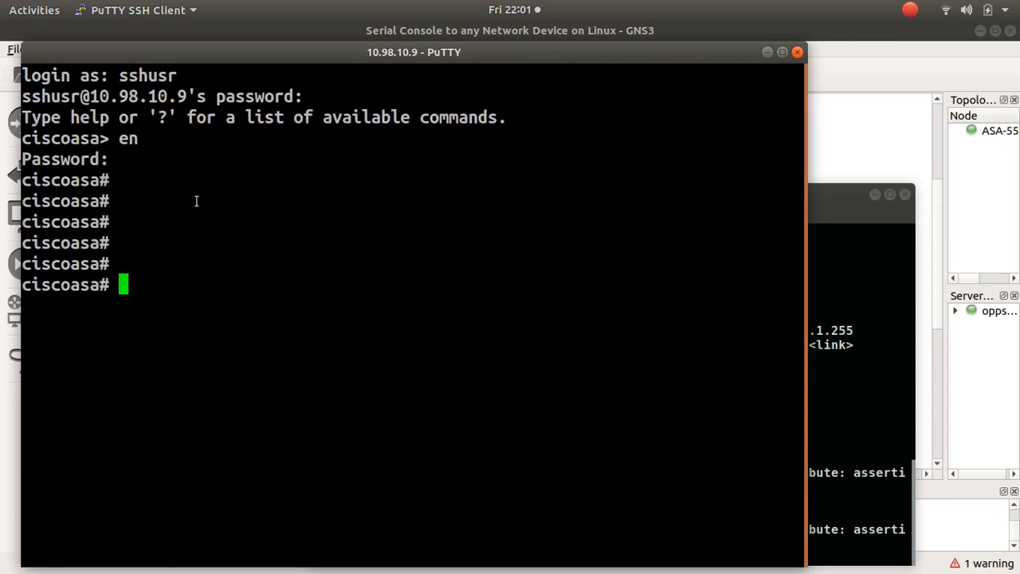
pyautogui.write('show run')
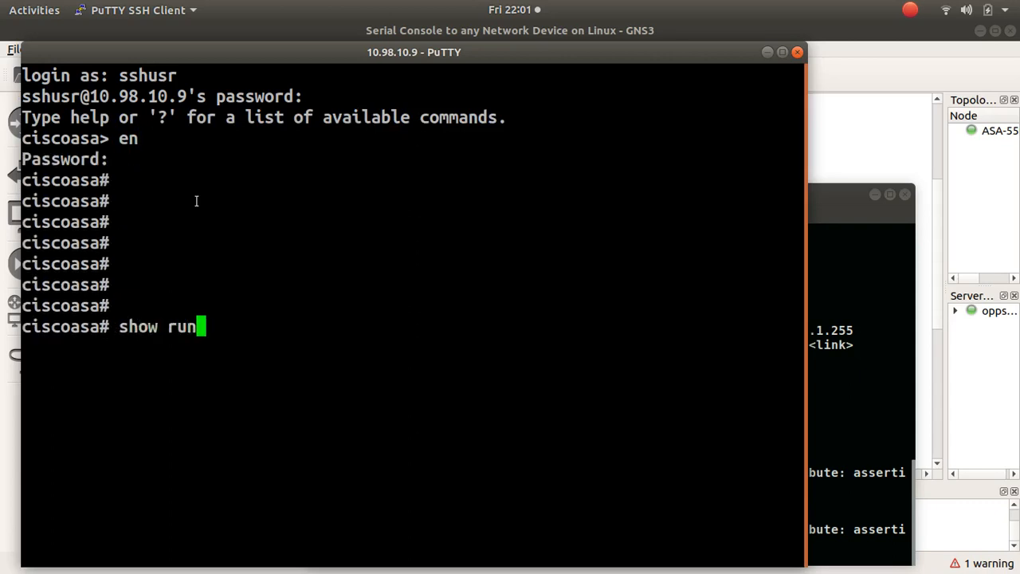
pyautogui.write('int gi')
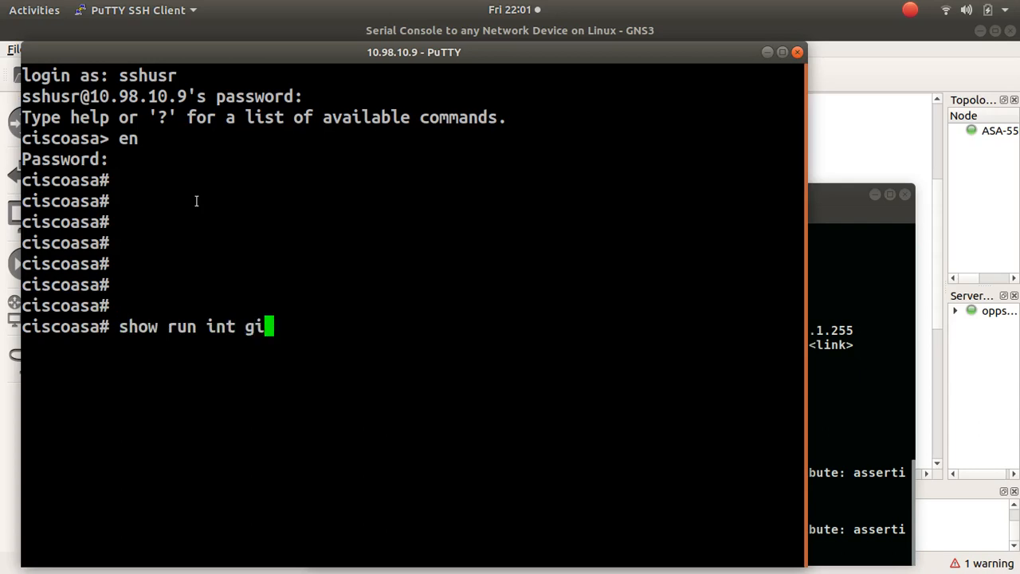
pyautogui.press('Return')
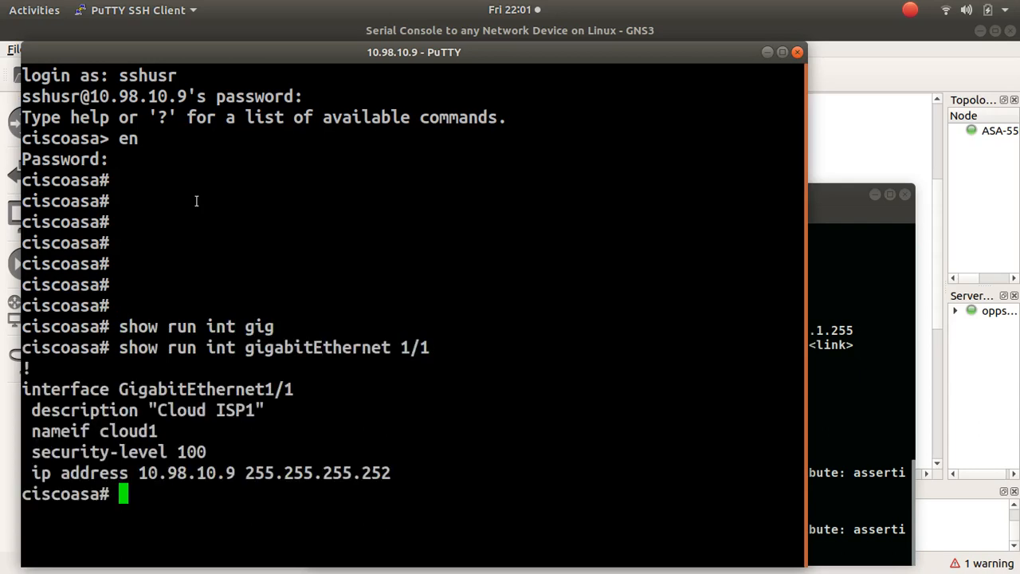
pyautogui.moveTo(491, 201)
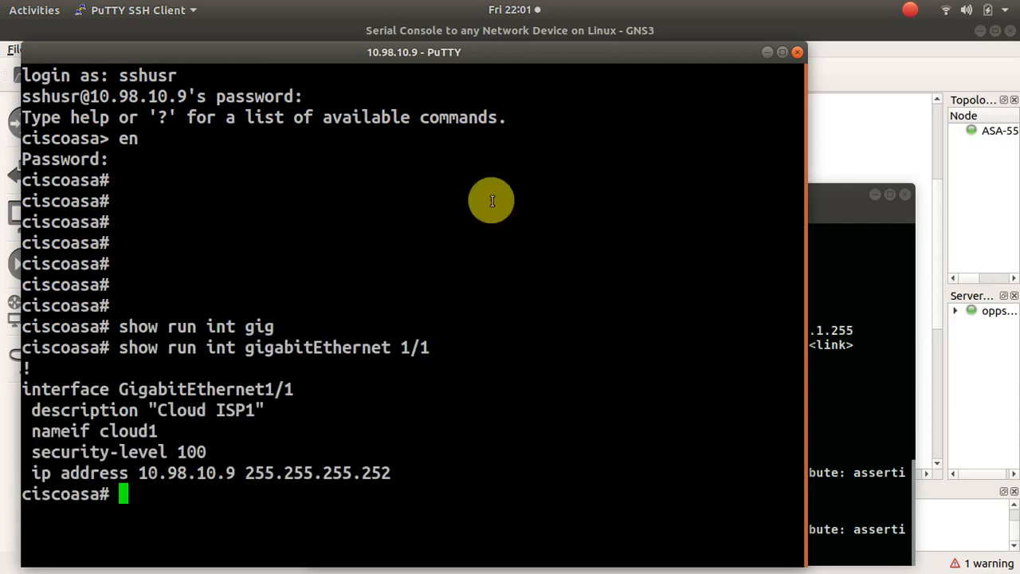
pyautogui.moveTo(542, 409)
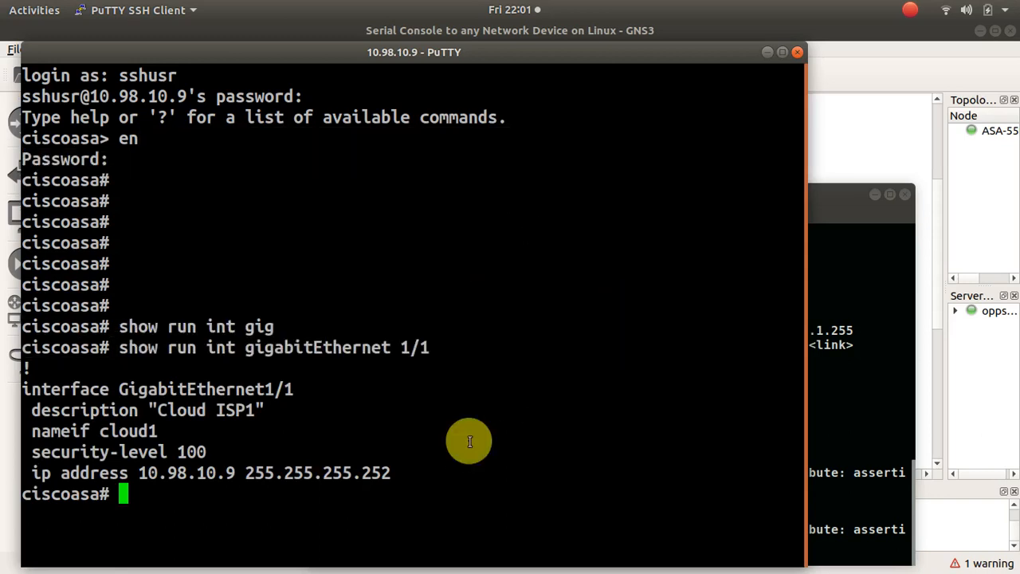
# Run 'show run | begin crypto' to display the SSH settings including ssh 0.0.0.0 0.0.0.0 cloud1.
pyautogui.write('show ru')
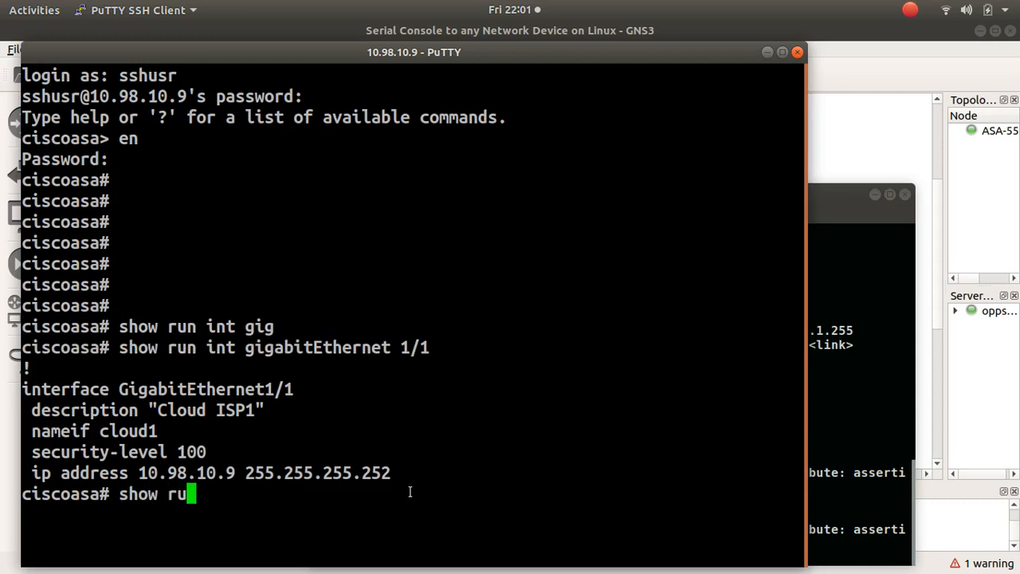
pyautogui.write('n | begin c')
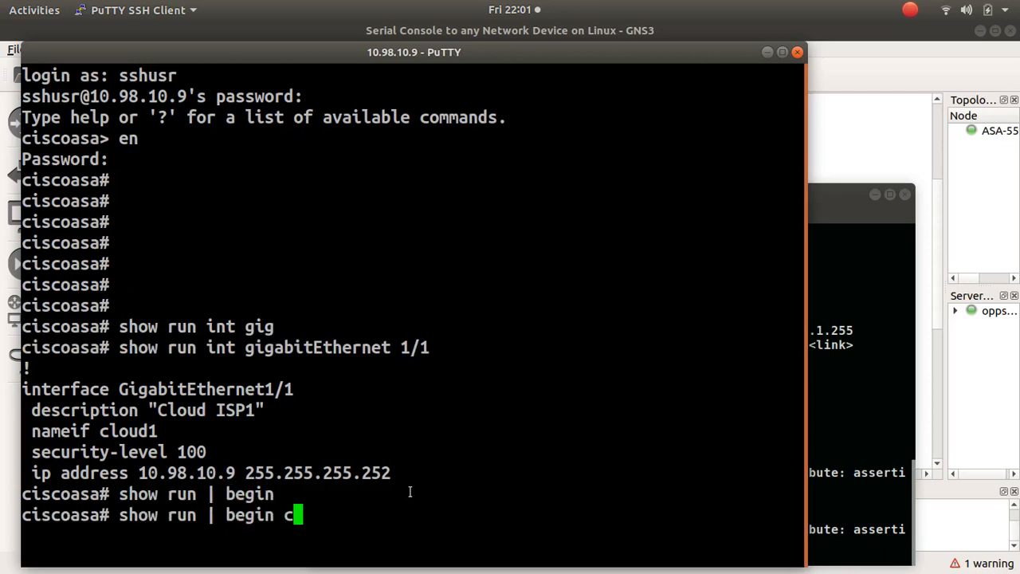
pyautogui.write('rypp')
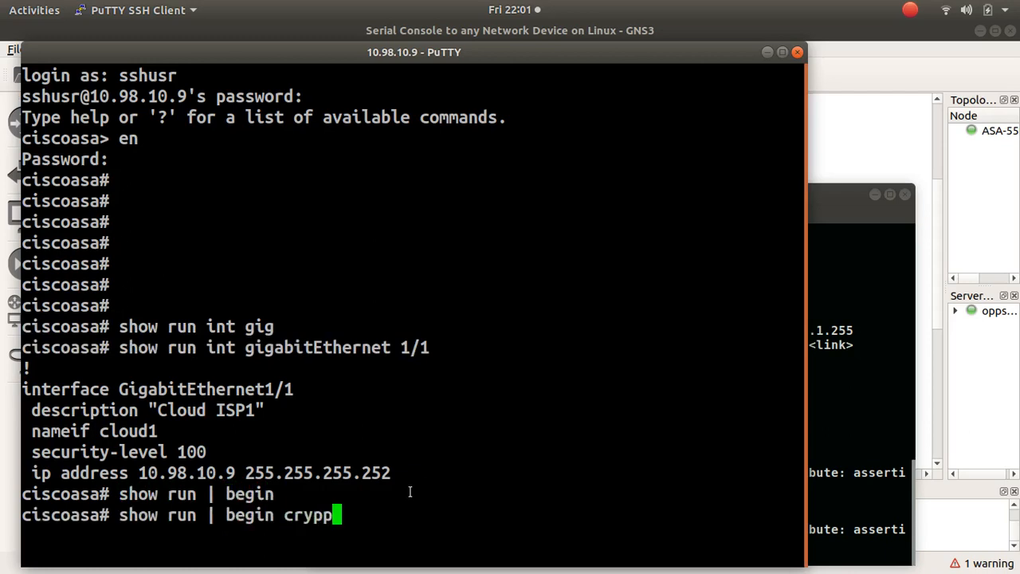
pyautogui.press('Return')
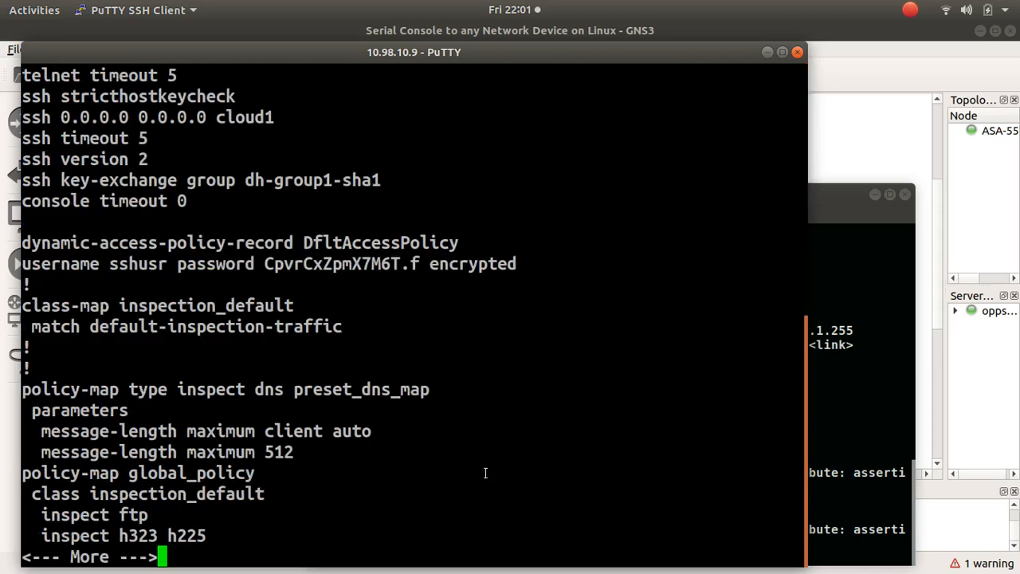
pyautogui.moveTo(62, 185)
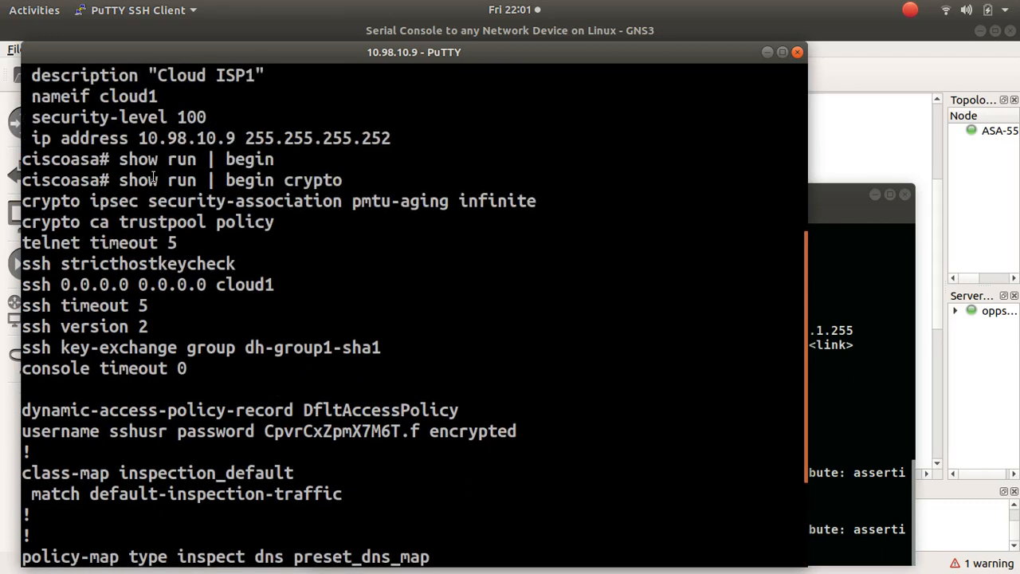
pyautogui.moveTo(175, 306)
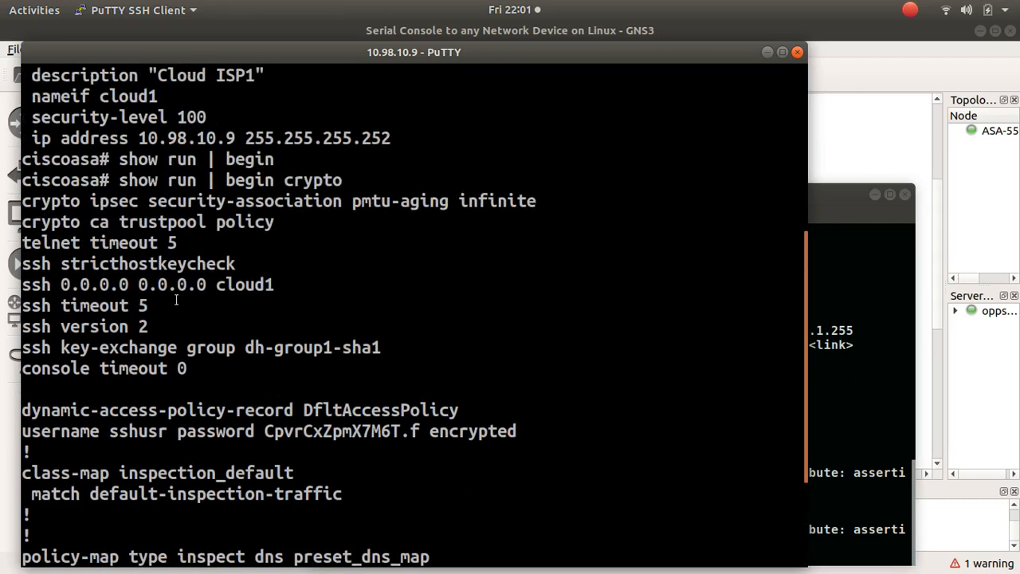
pyautogui.scroll(3)
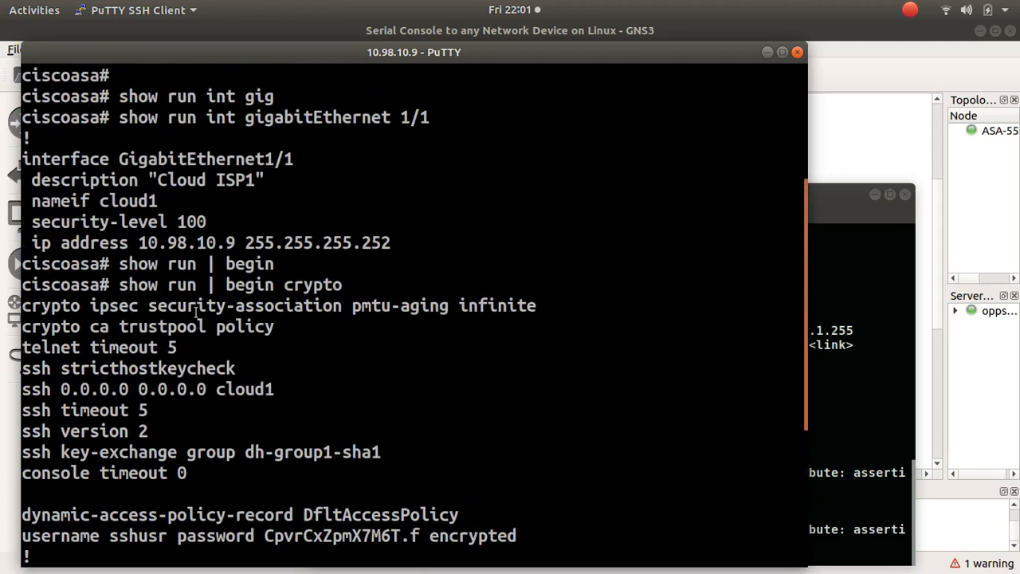
pyautogui.scroll(-3)
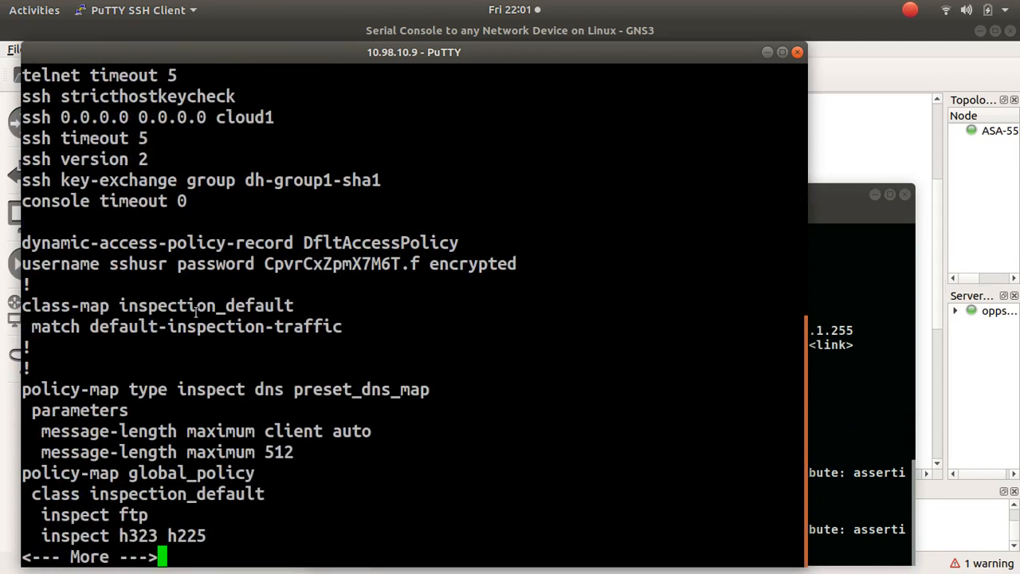
pyautogui.moveTo(222, 401)
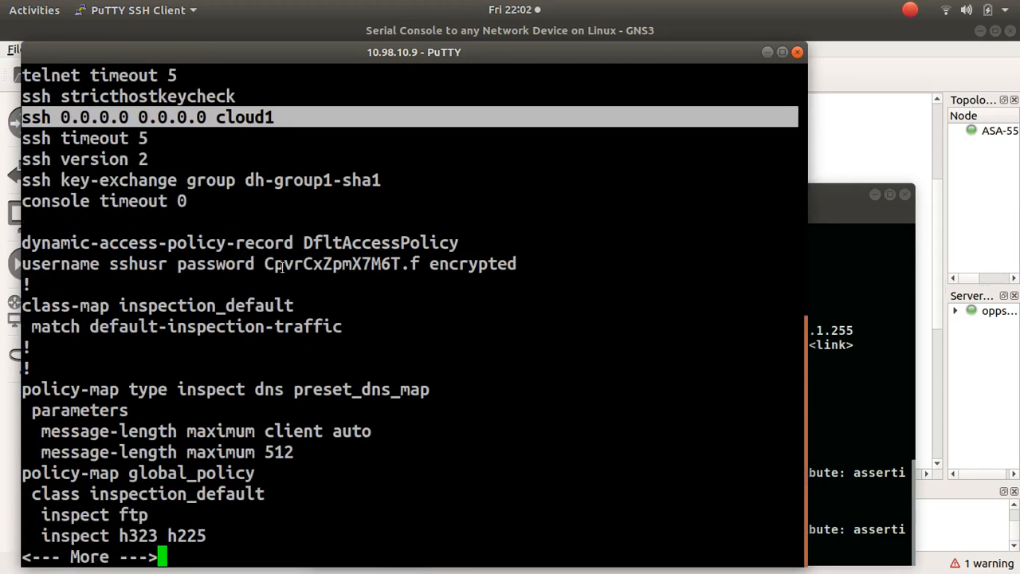
pyautogui.moveTo(249, 365)
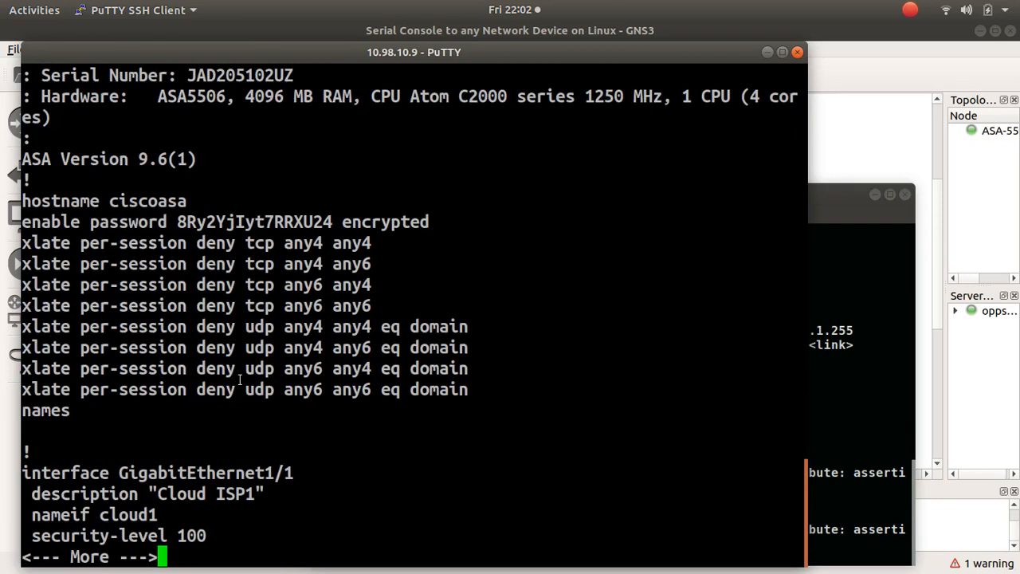
# Page through the remaining configuration with Space until the ciscoasa# prompt returns.
pyautogui.press('space')
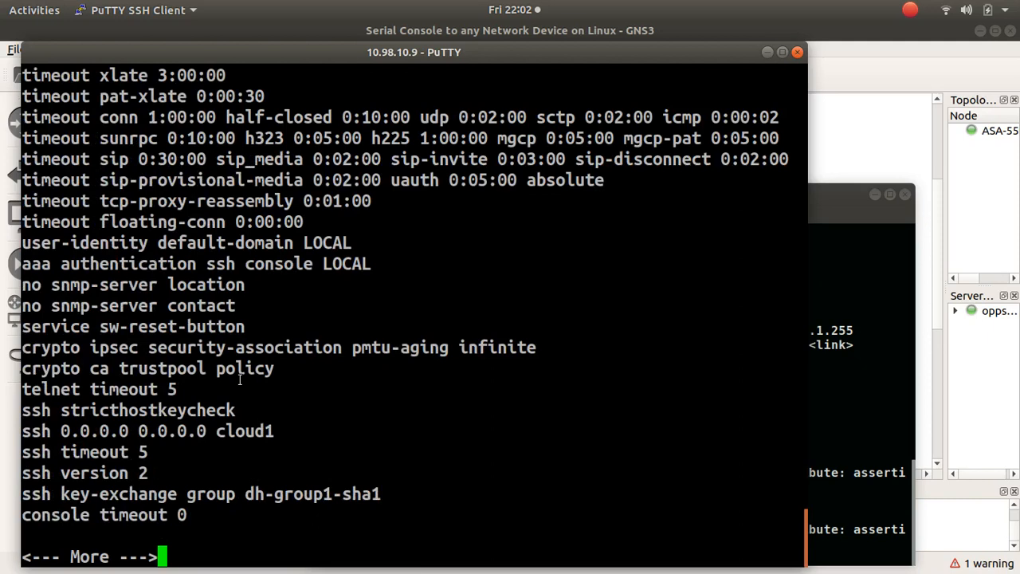
pyautogui.moveTo(381, 263)
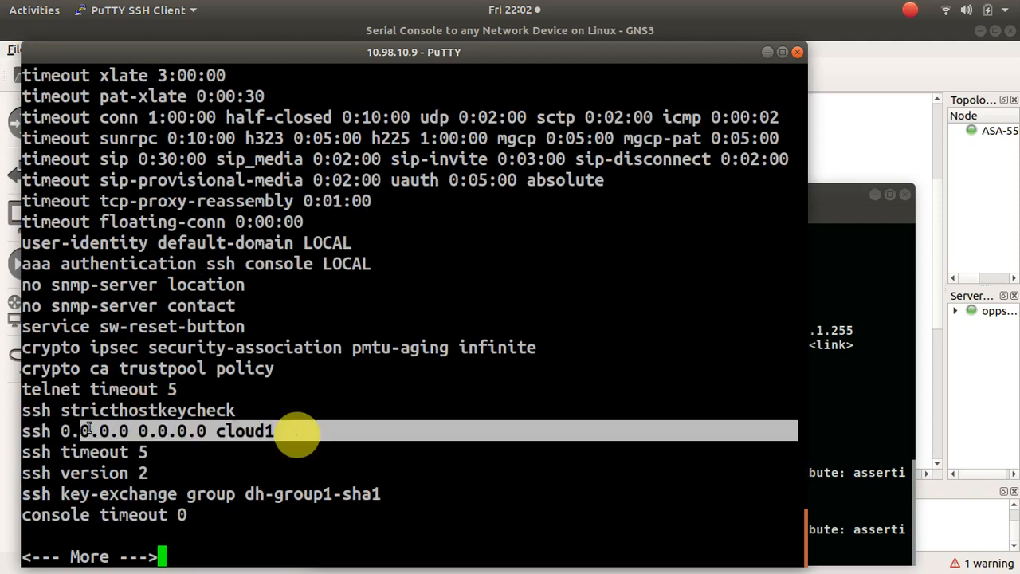
pyautogui.press('space')
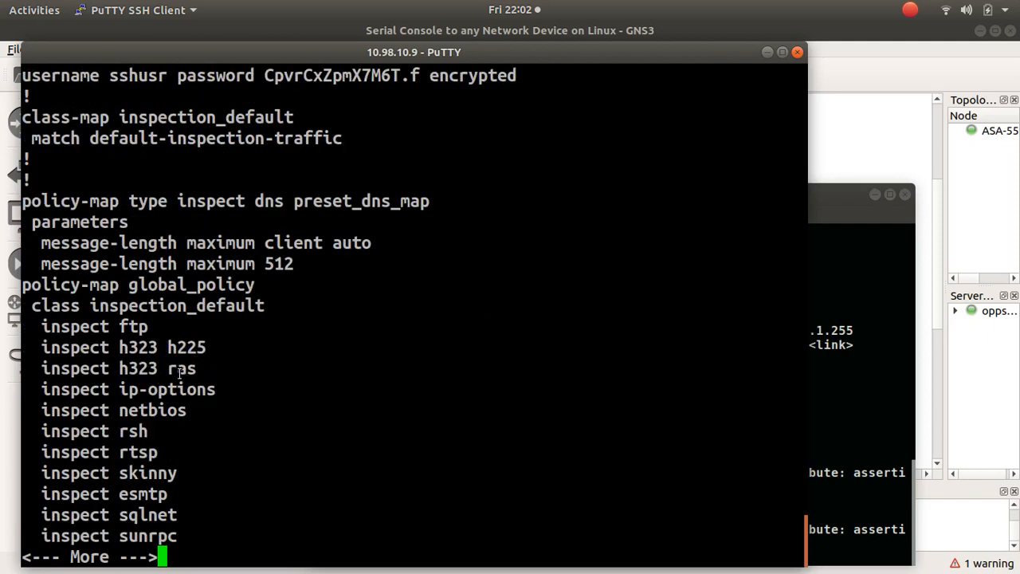
pyautogui.press('space')
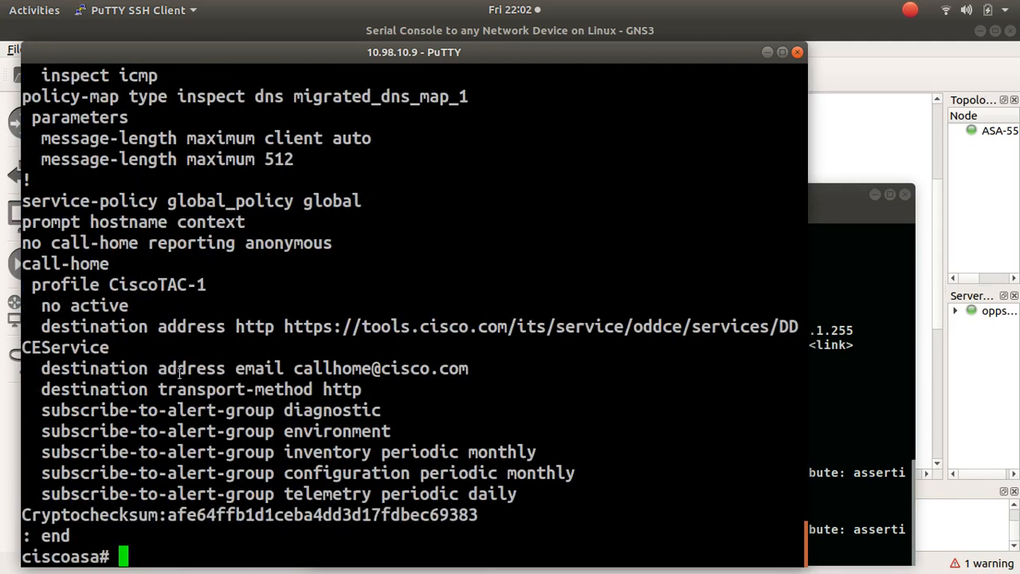
# Run 'show run | inc user' to list the sshusr account with its encrypted password.
pyautogui.write('show run')
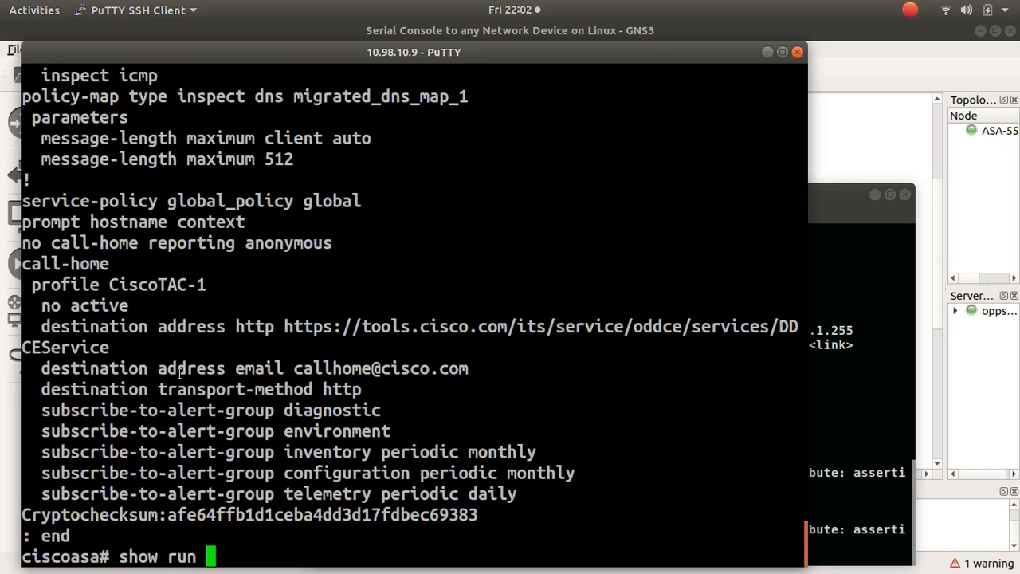
pyautogui.write('| inc us')
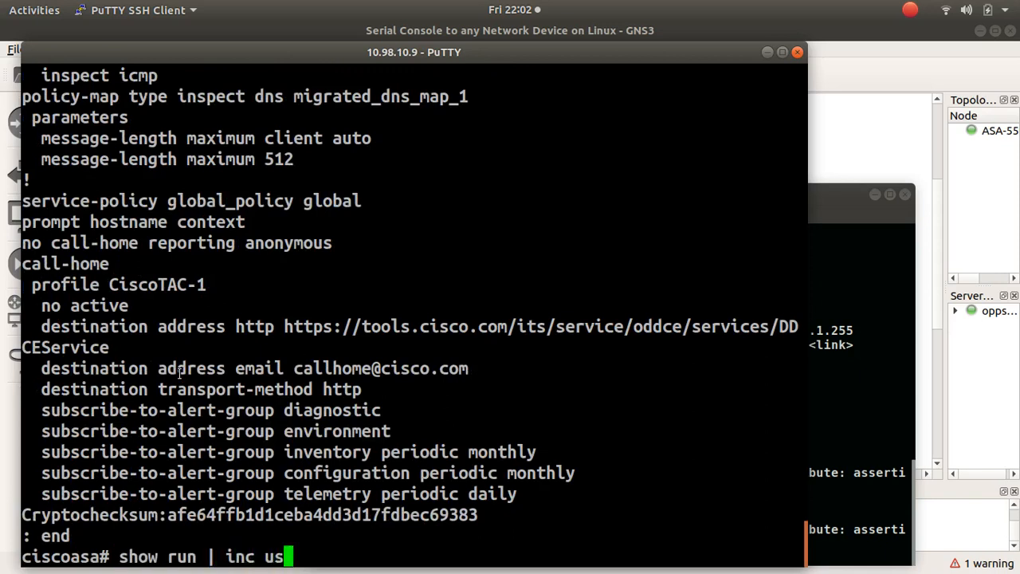
pyautogui.press('Return')
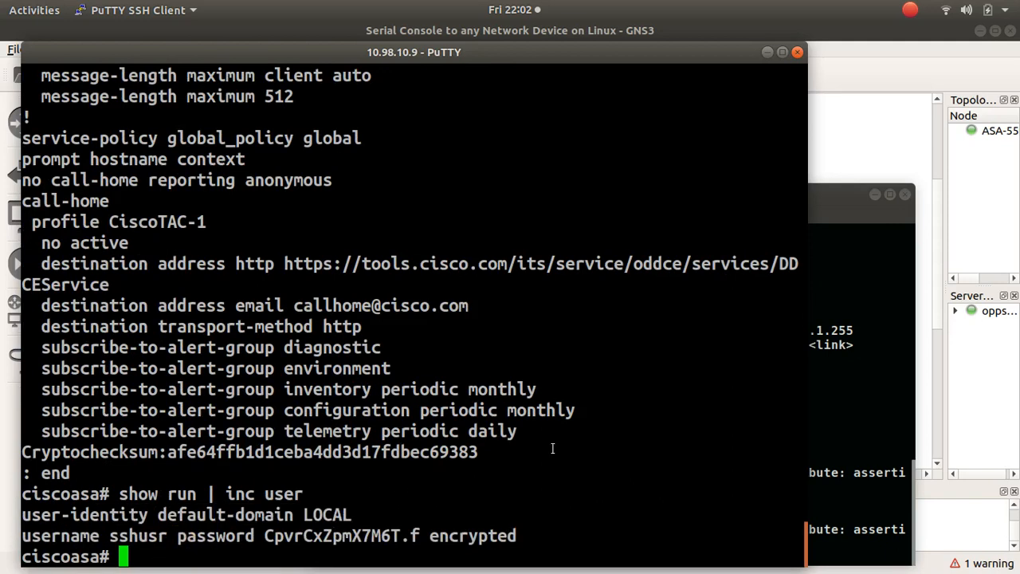
pyautogui.moveTo(745, 129)
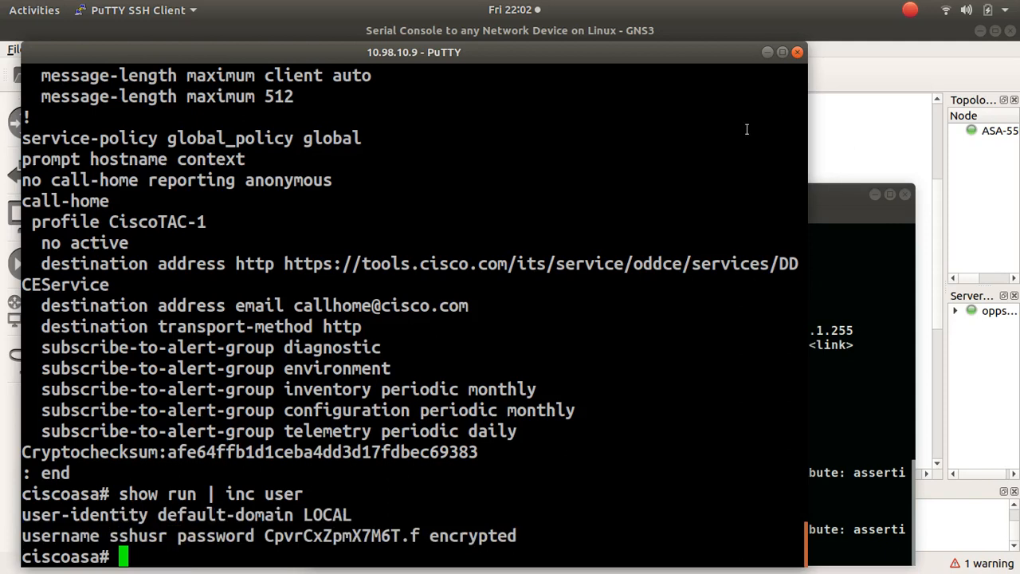
pyautogui.moveTo(796, 53)
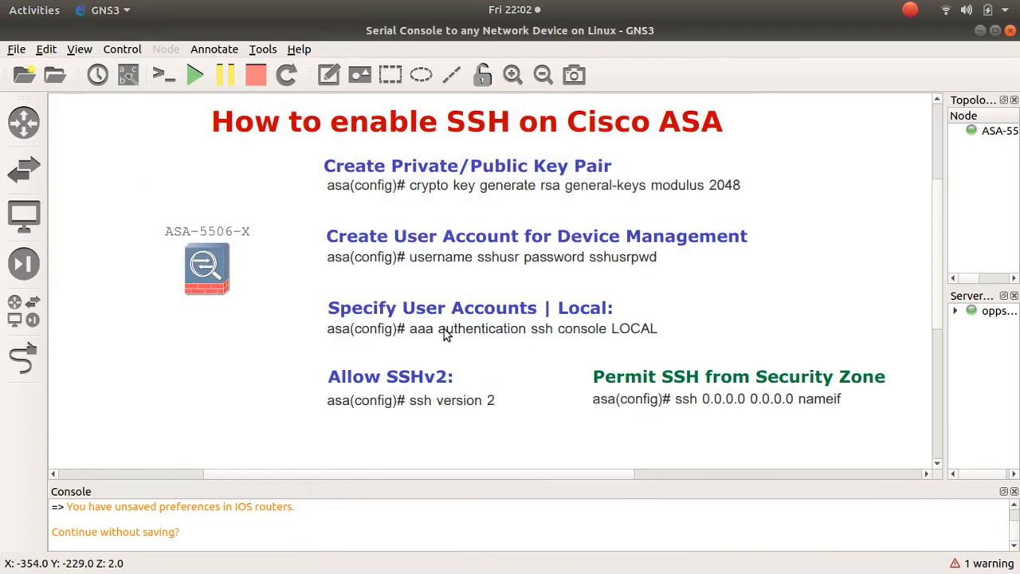
pyautogui.moveTo(539, 174)
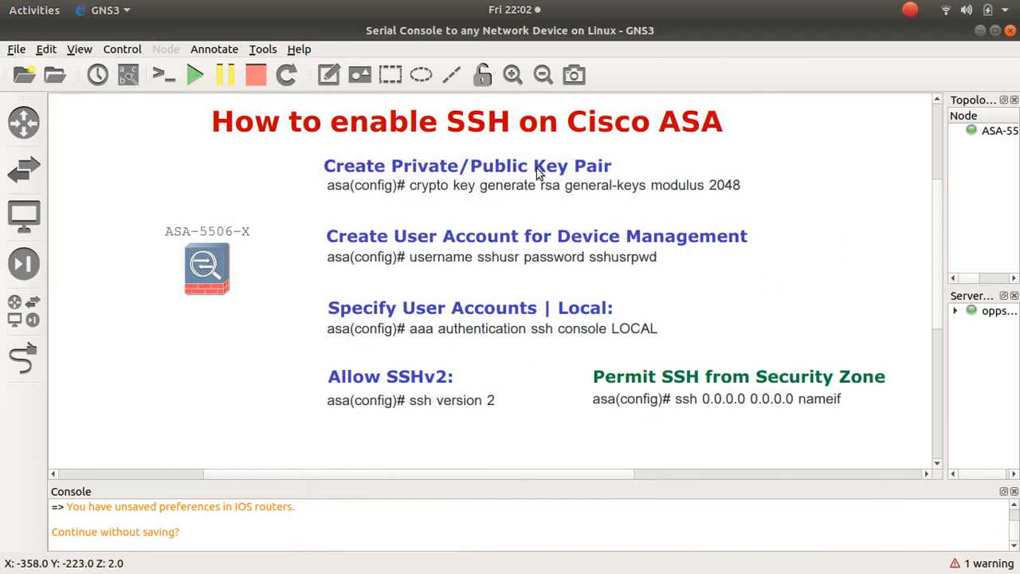
pyautogui.moveTo(699, 192)
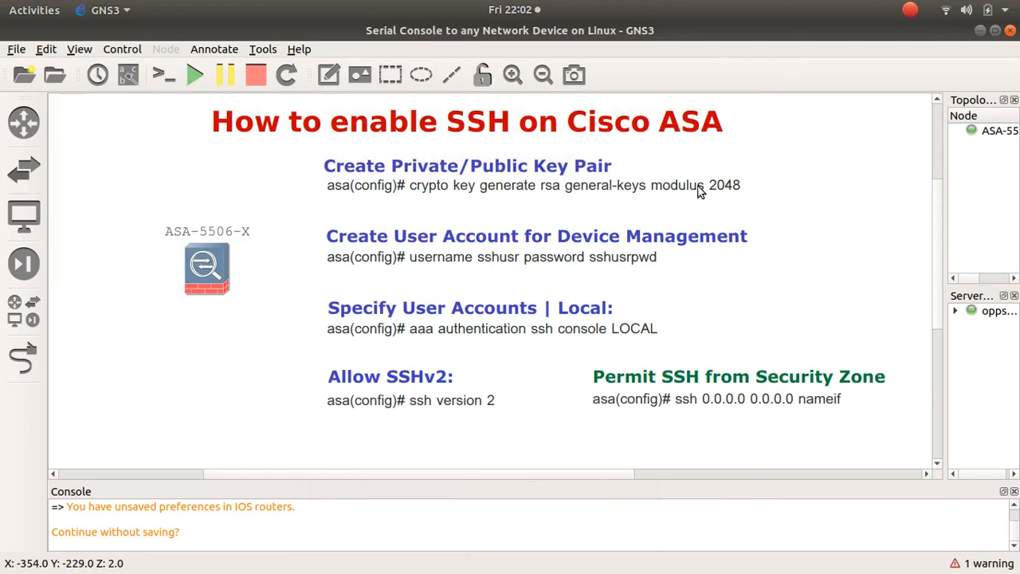
pyautogui.moveTo(668, 246)
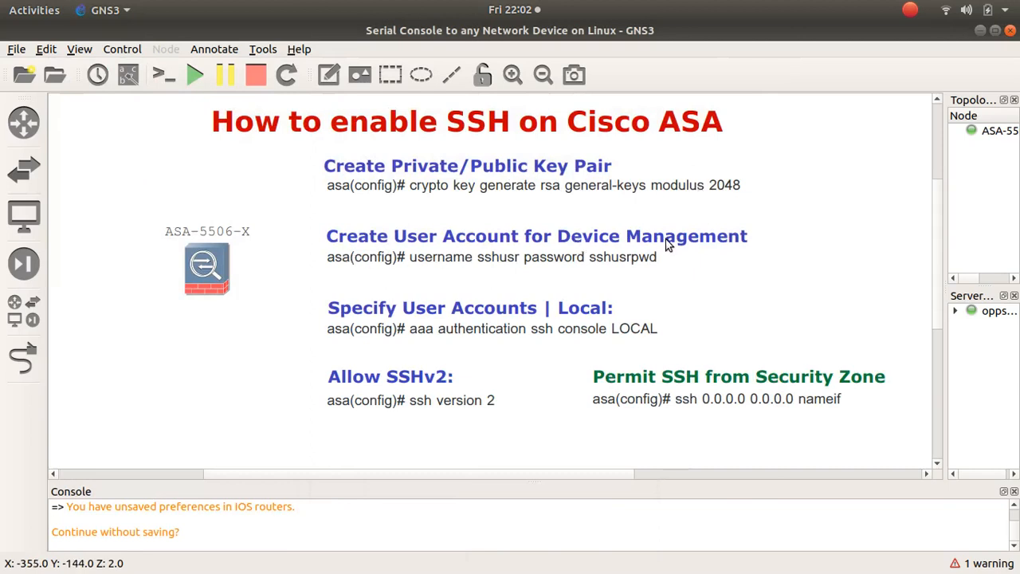
pyautogui.moveTo(515, 217)
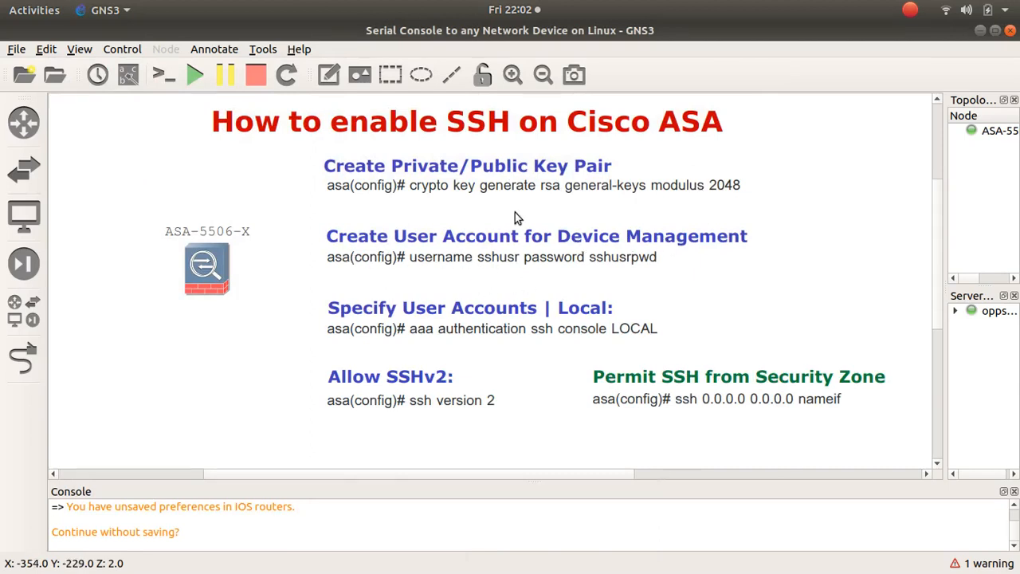
pyautogui.moveTo(555, 245)
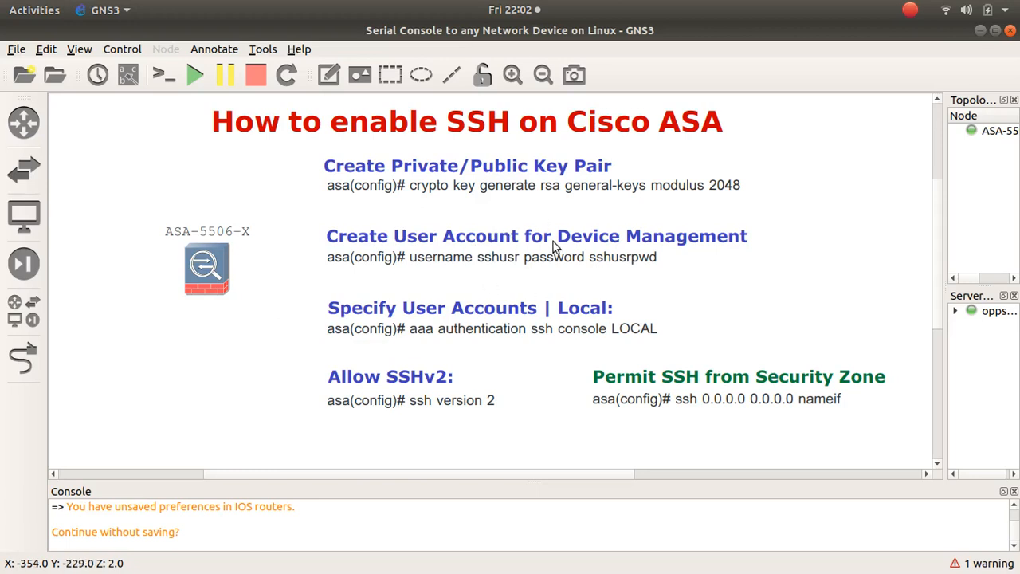
pyautogui.moveTo(549, 245)
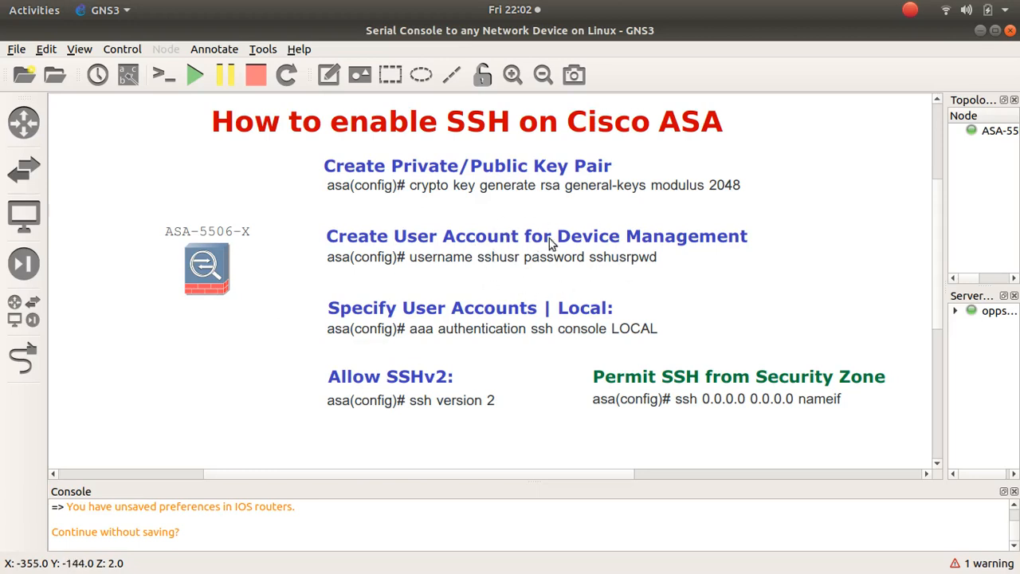
pyautogui.moveTo(535, 335)
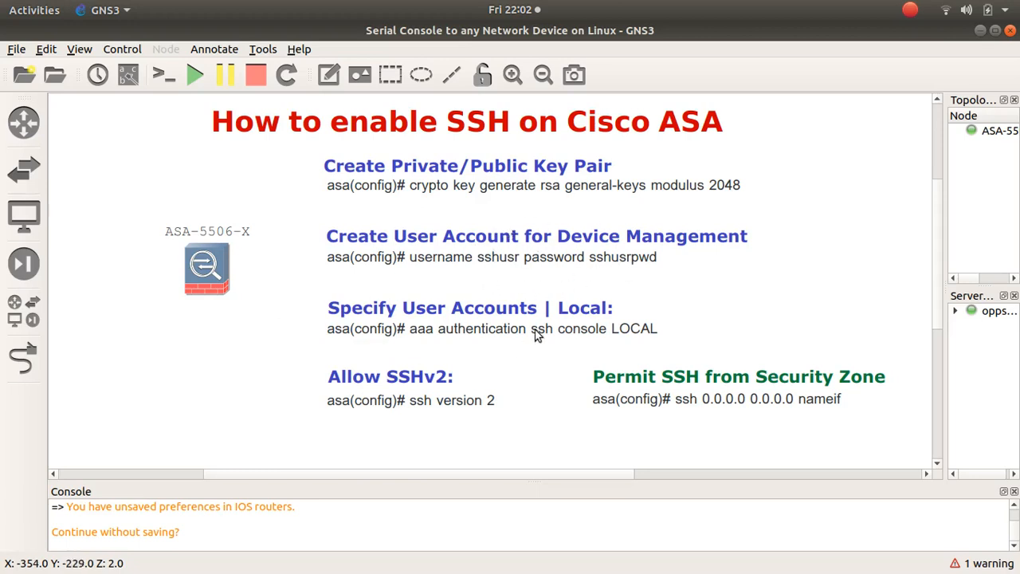
pyautogui.moveTo(427, 338)
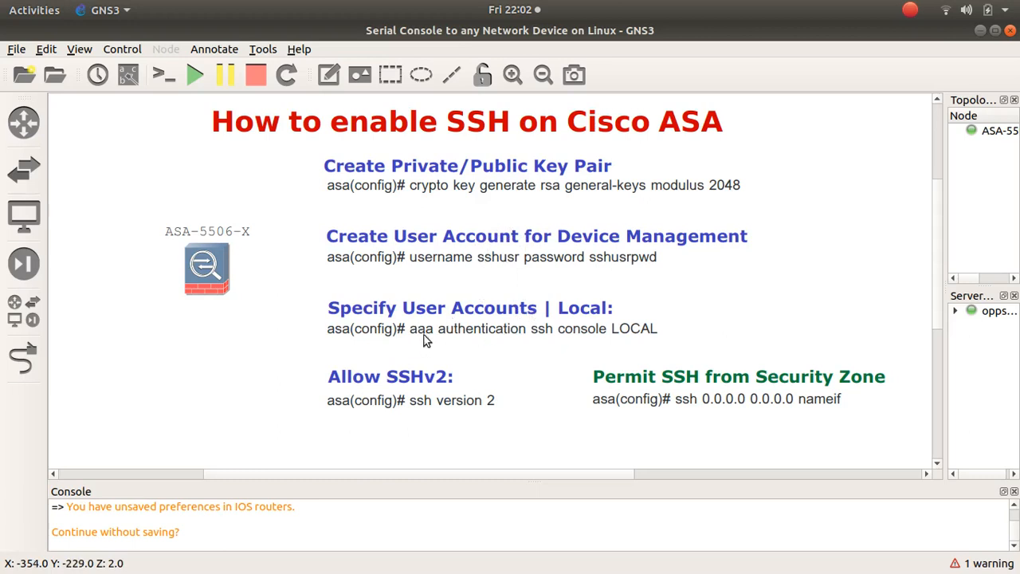
pyautogui.moveTo(465, 381)
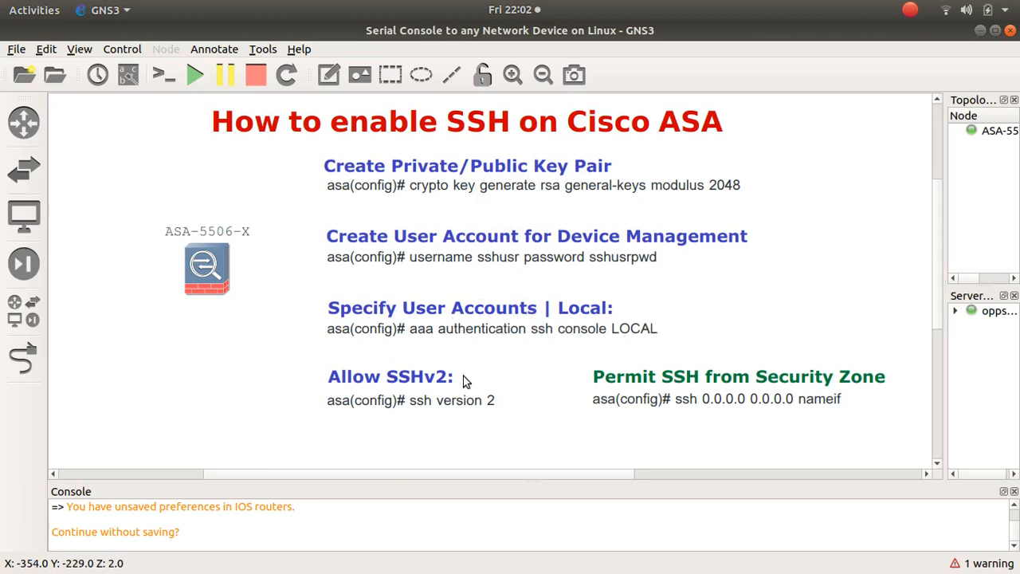
pyautogui.moveTo(472, 456)
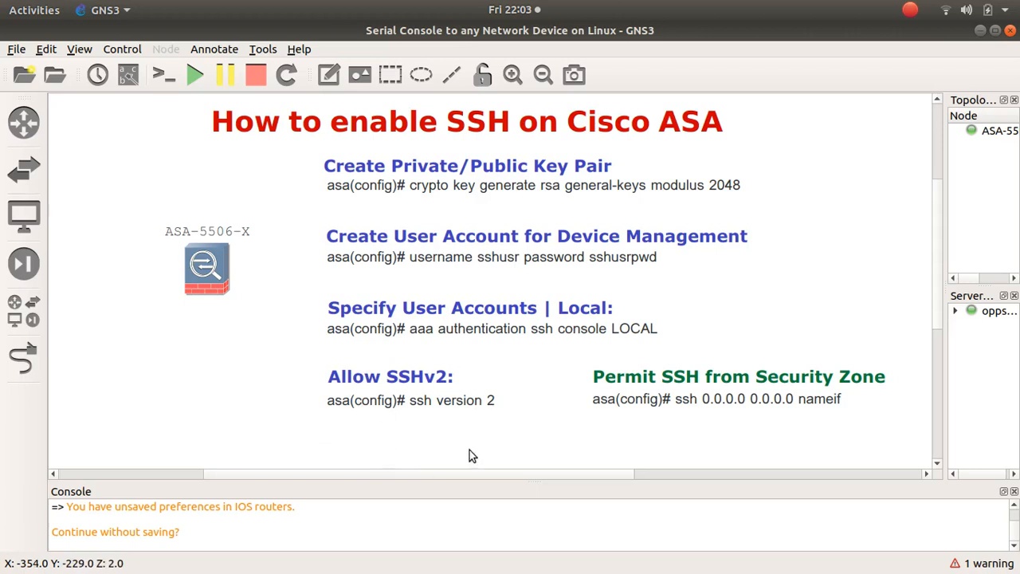
pyautogui.moveTo(609, 384)
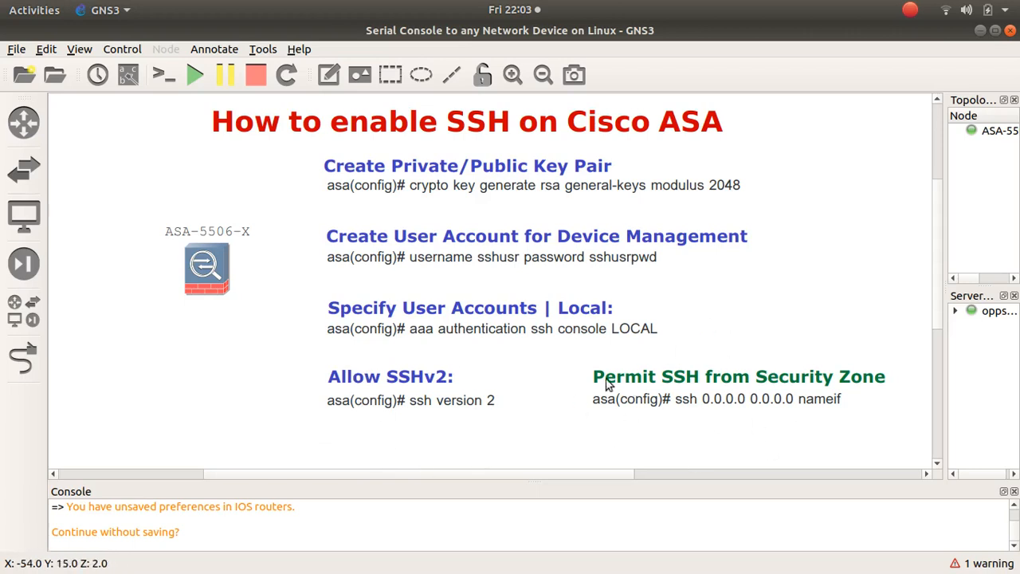
# Edit the Permit SSH note so the command reads 'ssh 0.0.0.0 0.0.0.0 cloud1' instead of nameif.
pyautogui.click(816, 406)
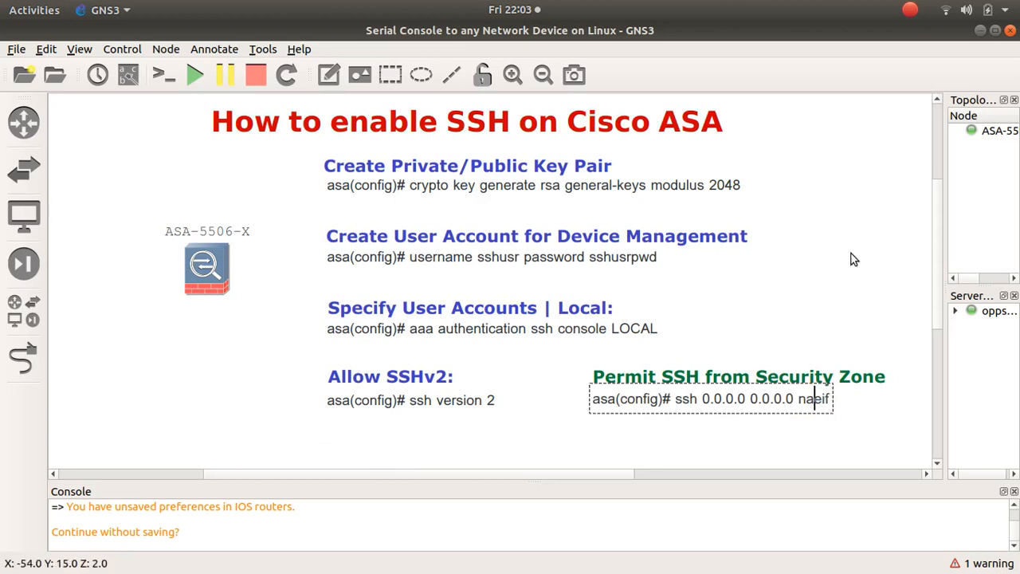
pyautogui.press('BackSpace')
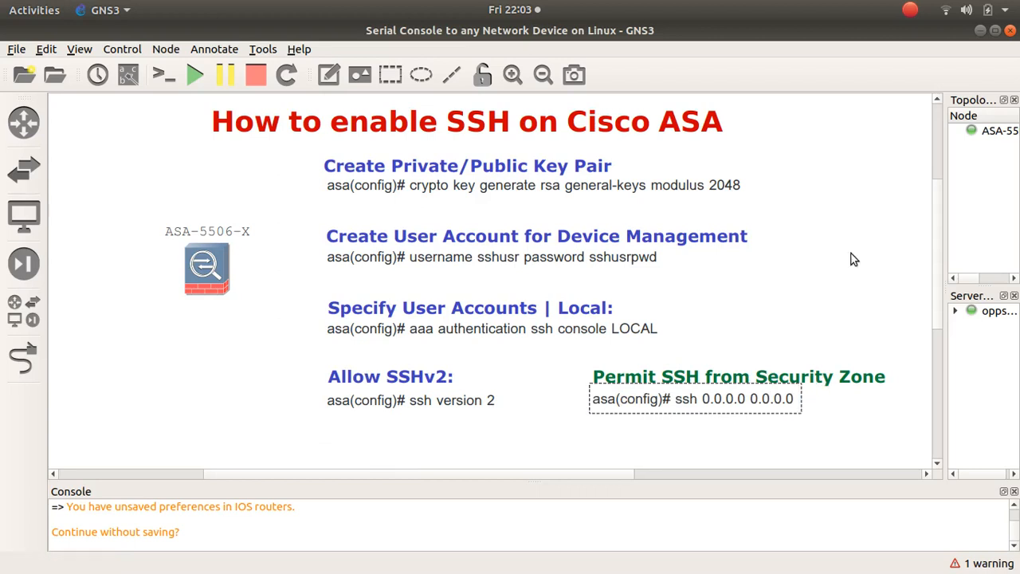
pyautogui.write('cloud')
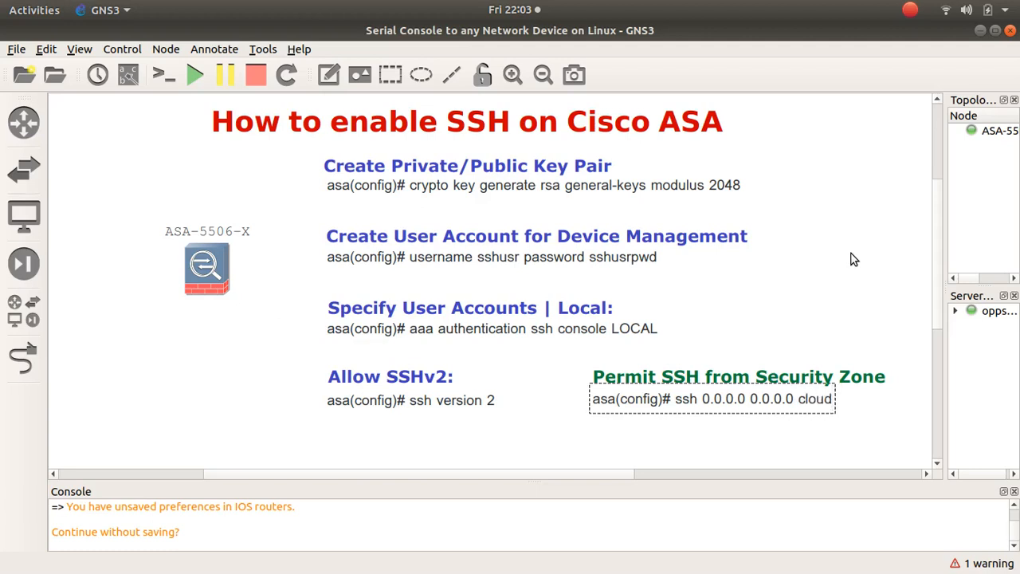
pyautogui.write('1')
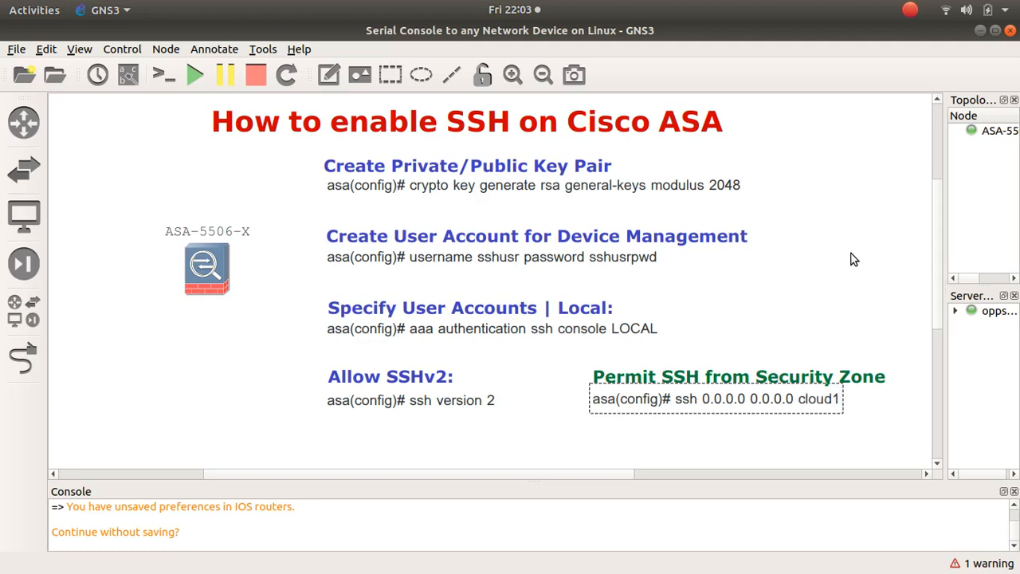
pyautogui.moveTo(806, 440)
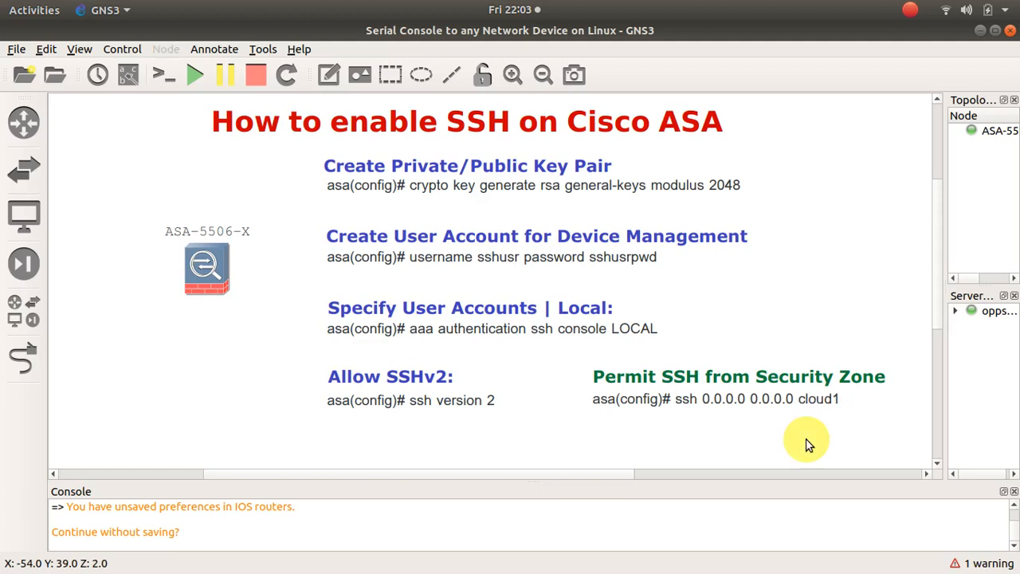
pyautogui.moveTo(546, 208)
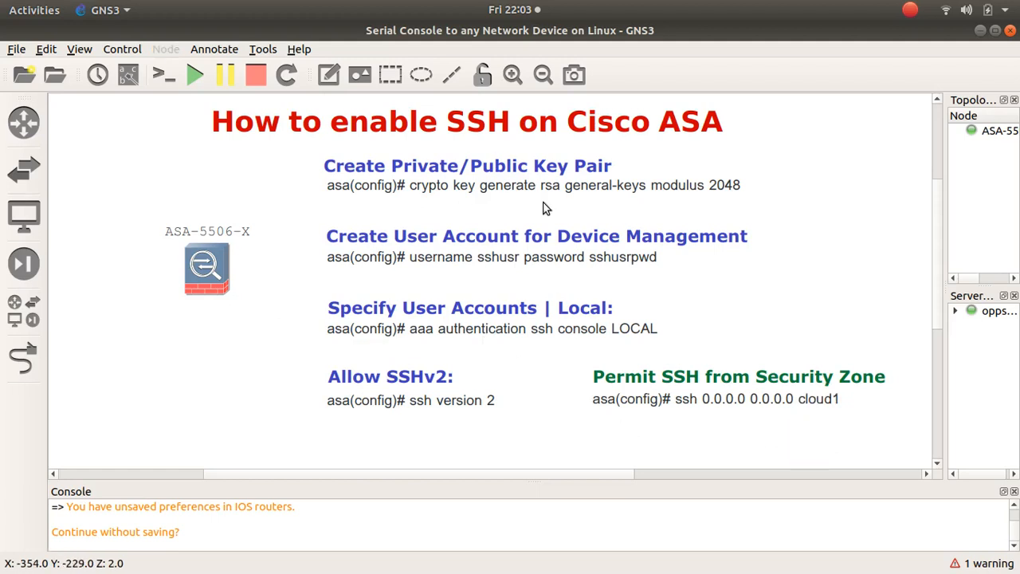
pyautogui.moveTo(835, 70)
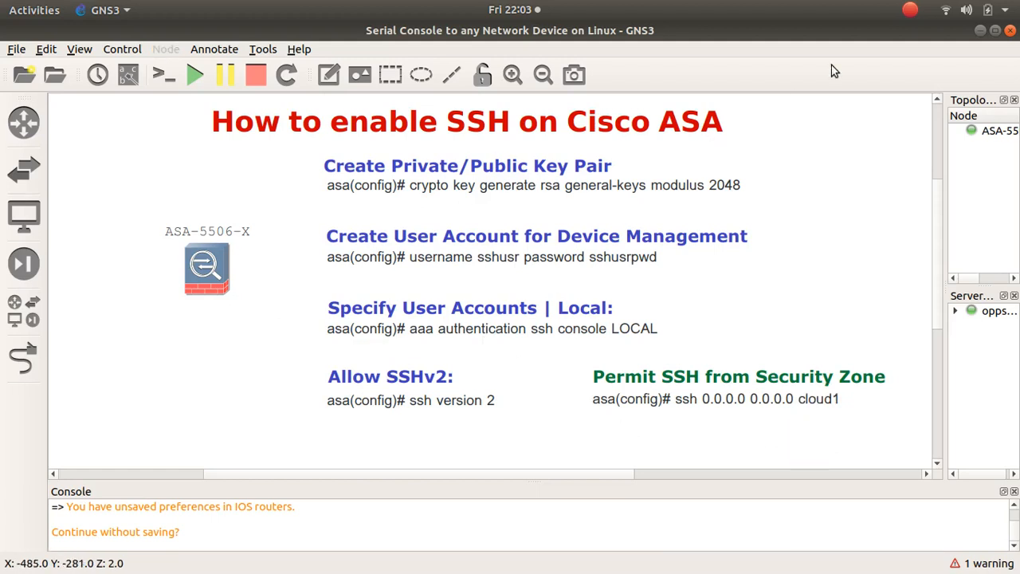